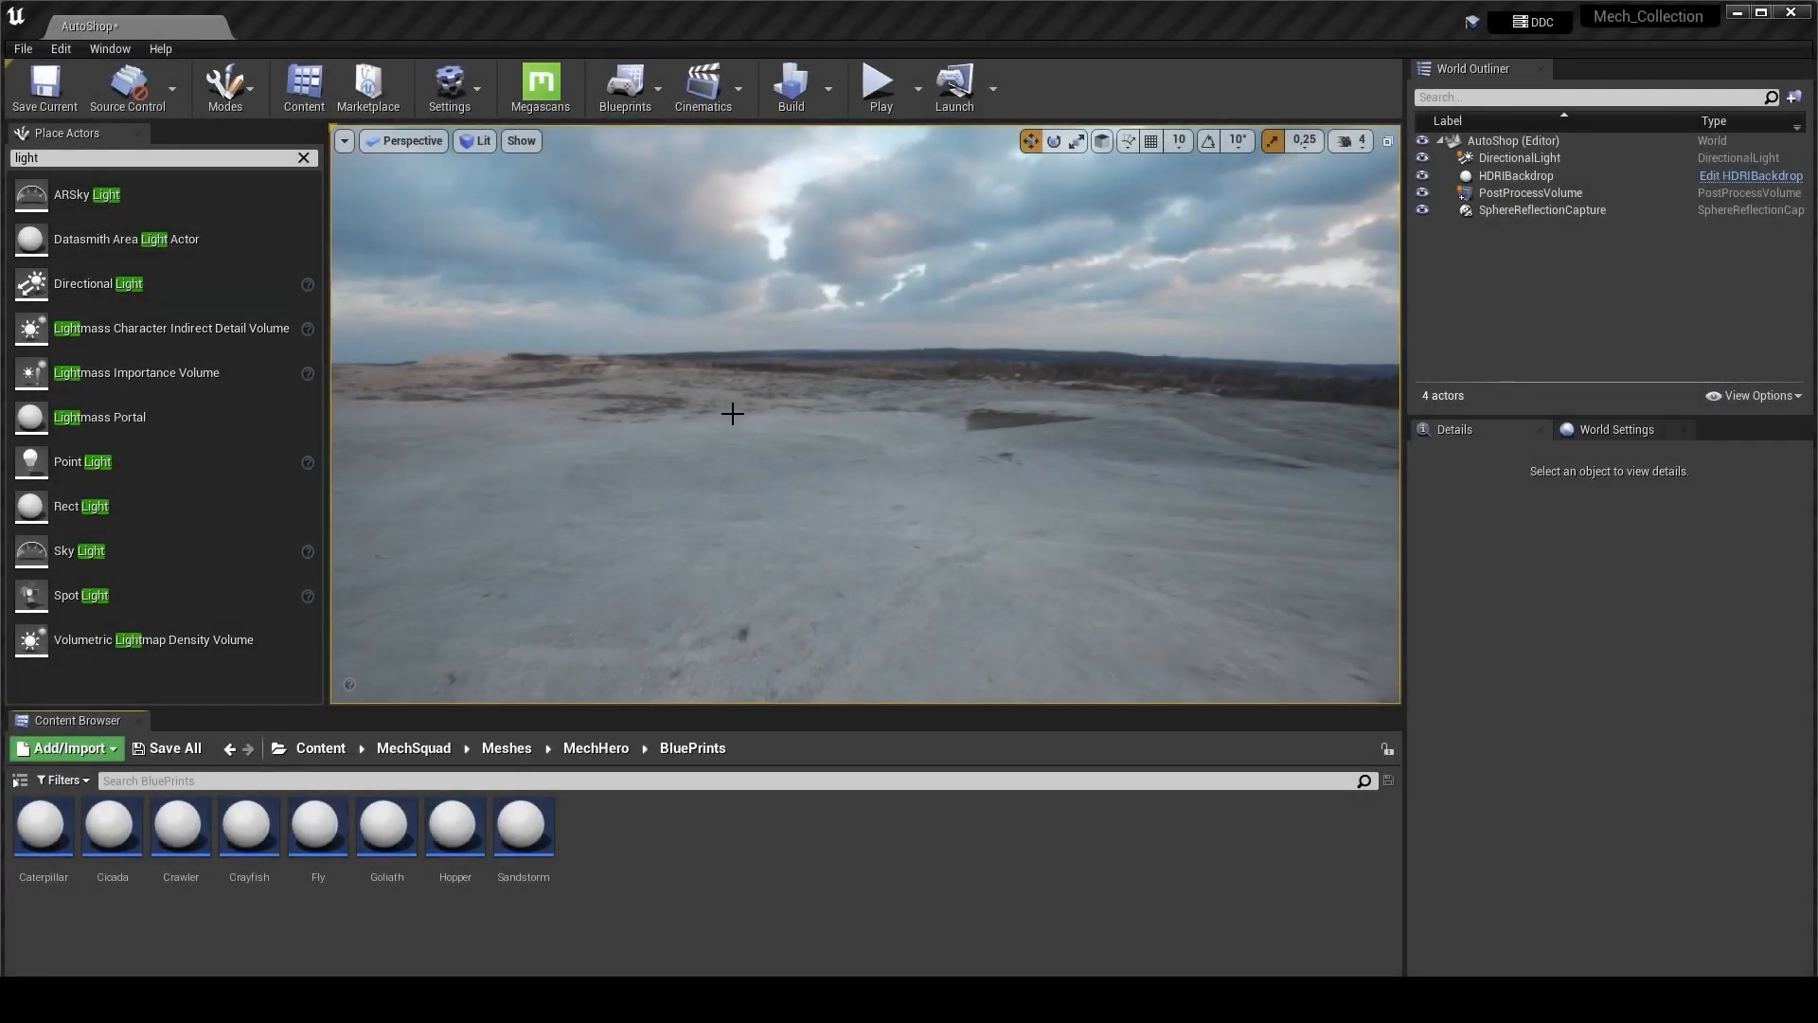
pyautogui.moveTo(801, 433)
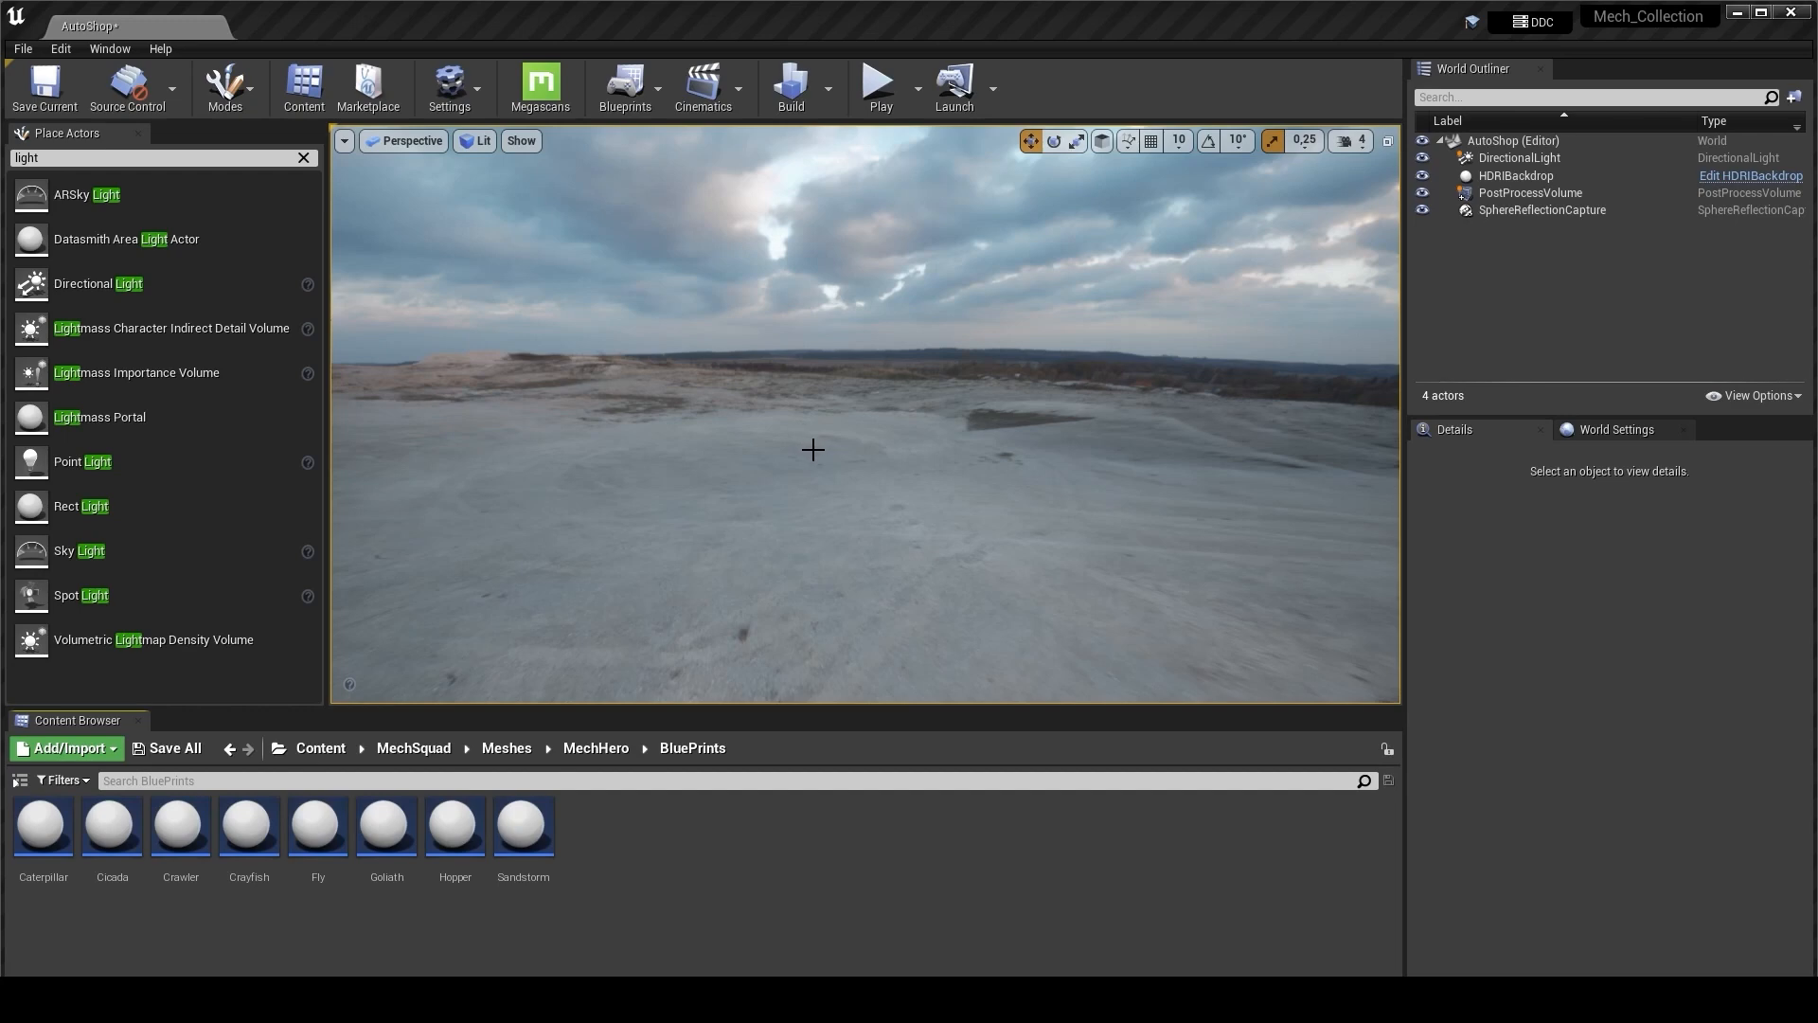
pyautogui.moveTo(867, 473)
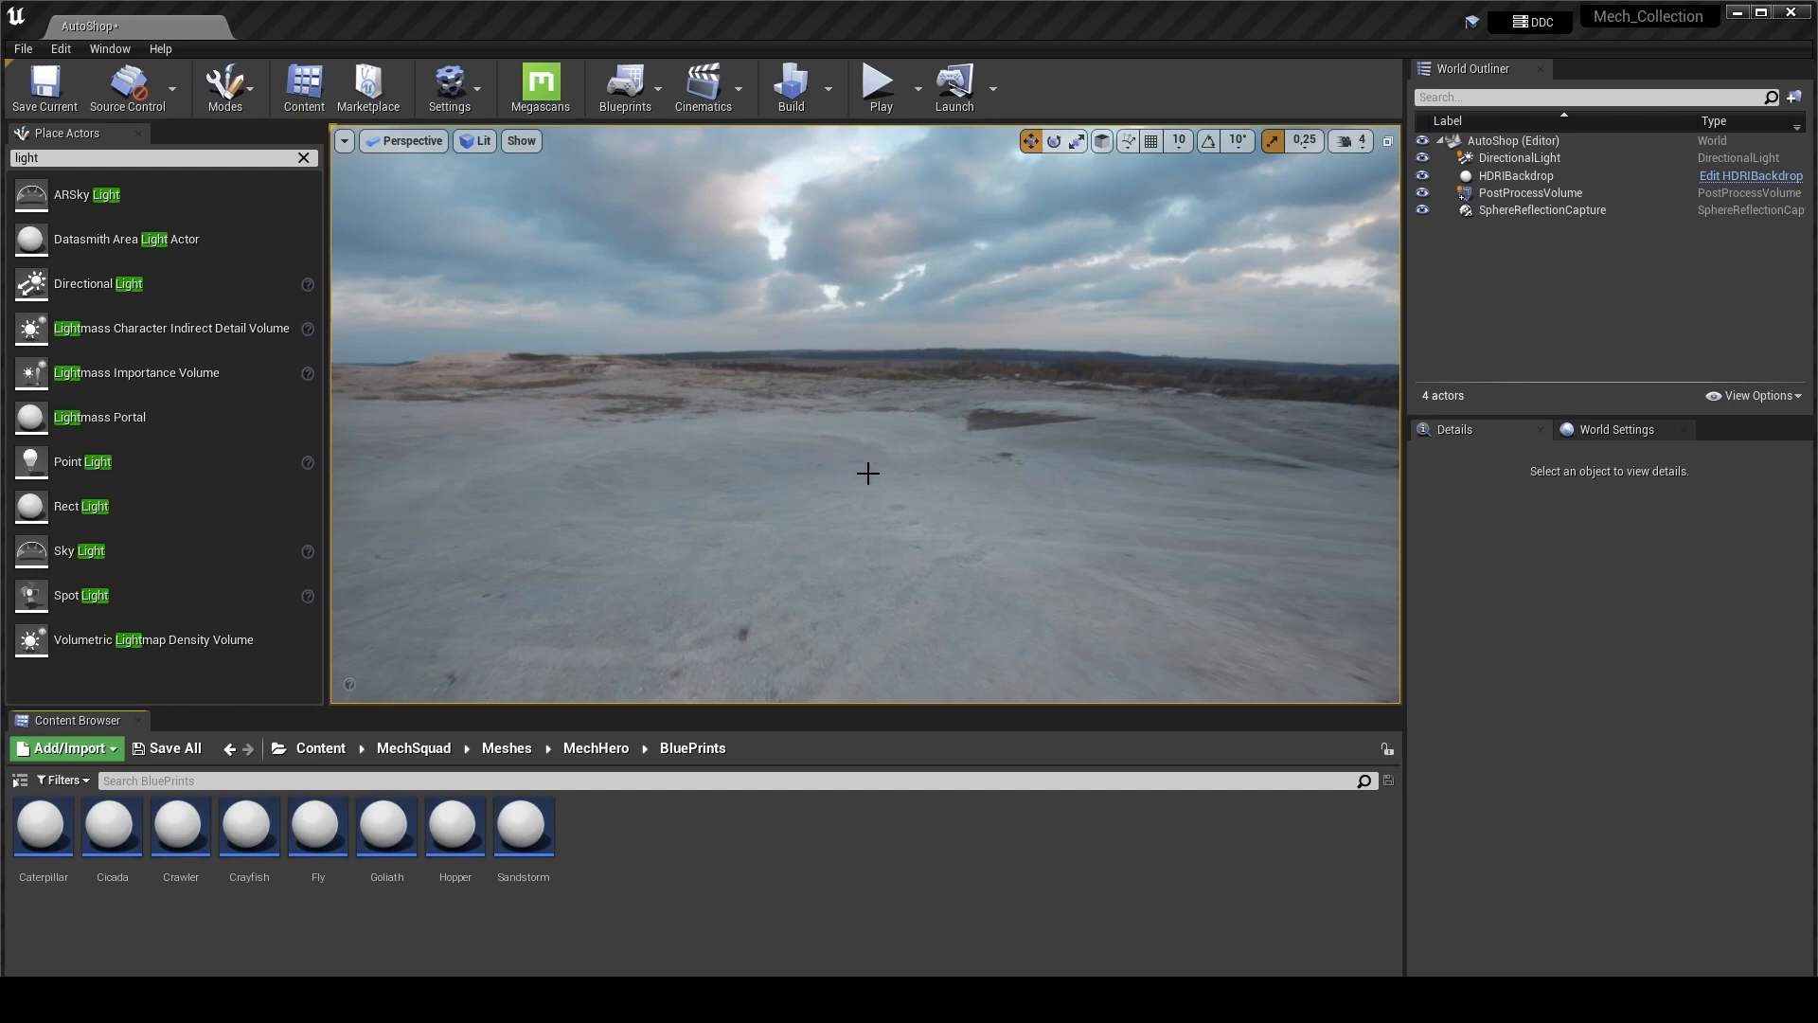
pyautogui.moveTo(851, 472)
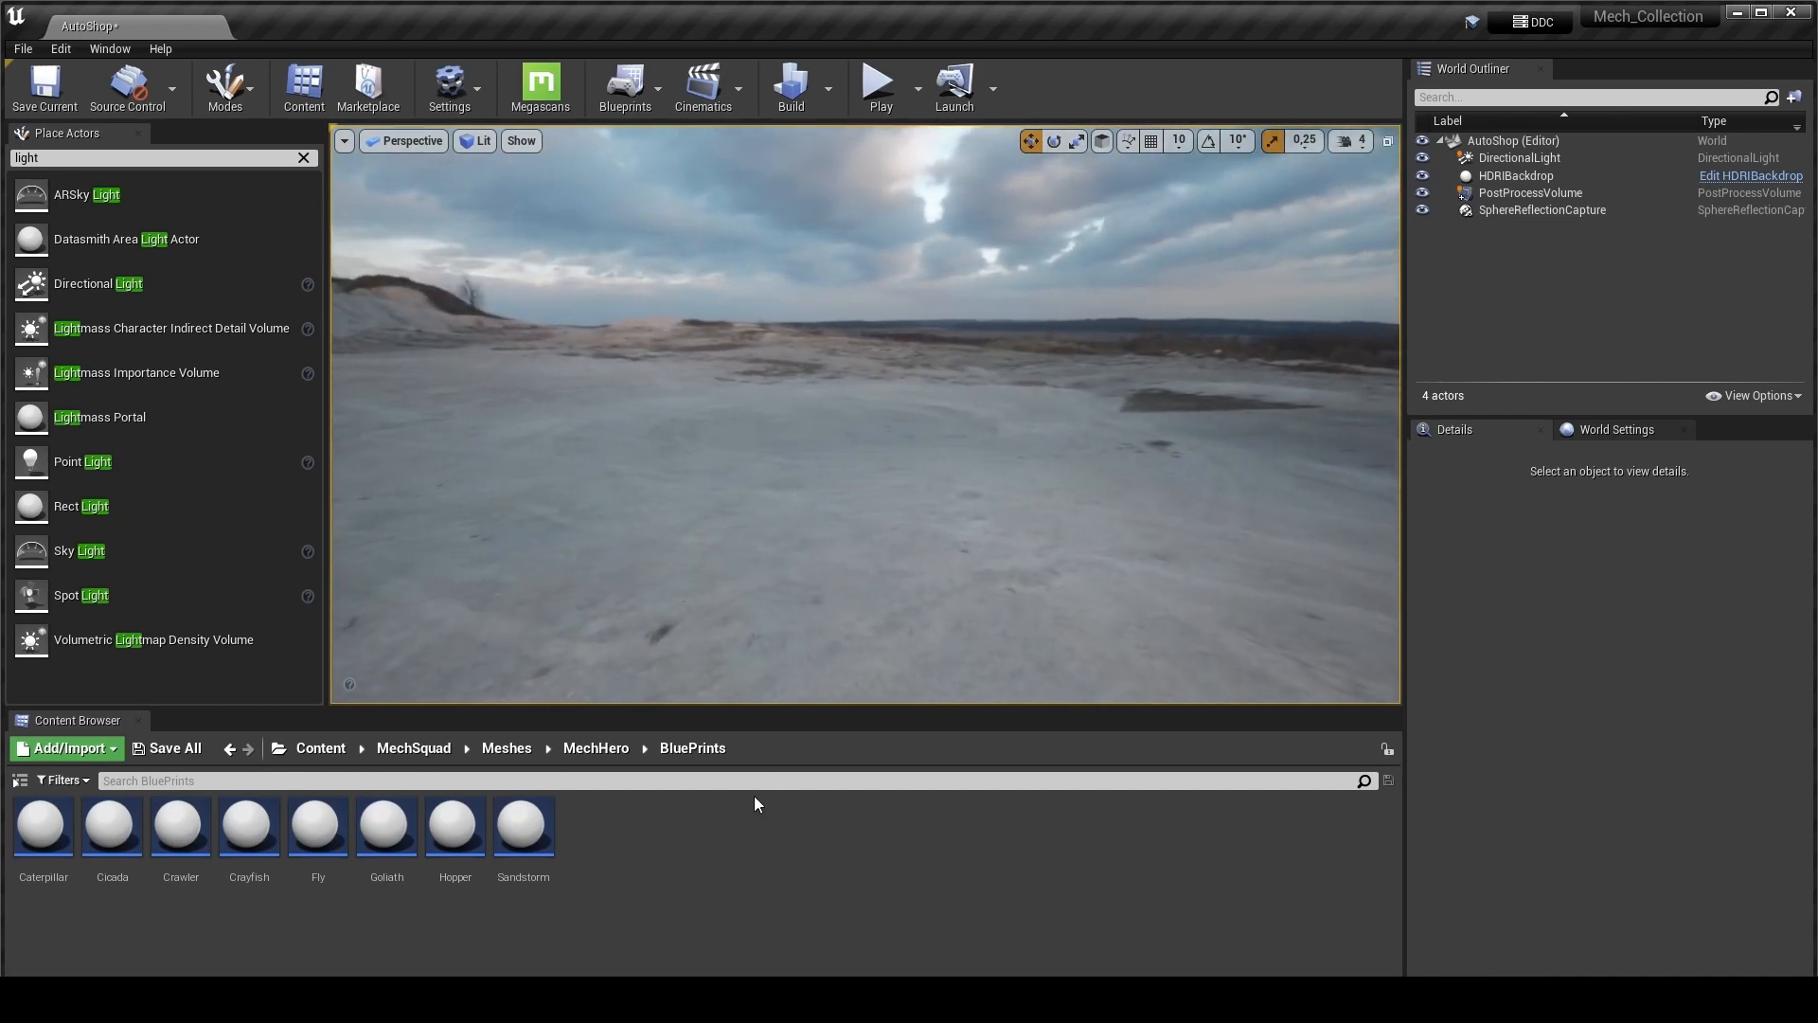
# - Place the Fly mech blueprint into the desert level and select it
pyautogui.moveTo(318, 825); pyautogui.dragTo(808, 523)
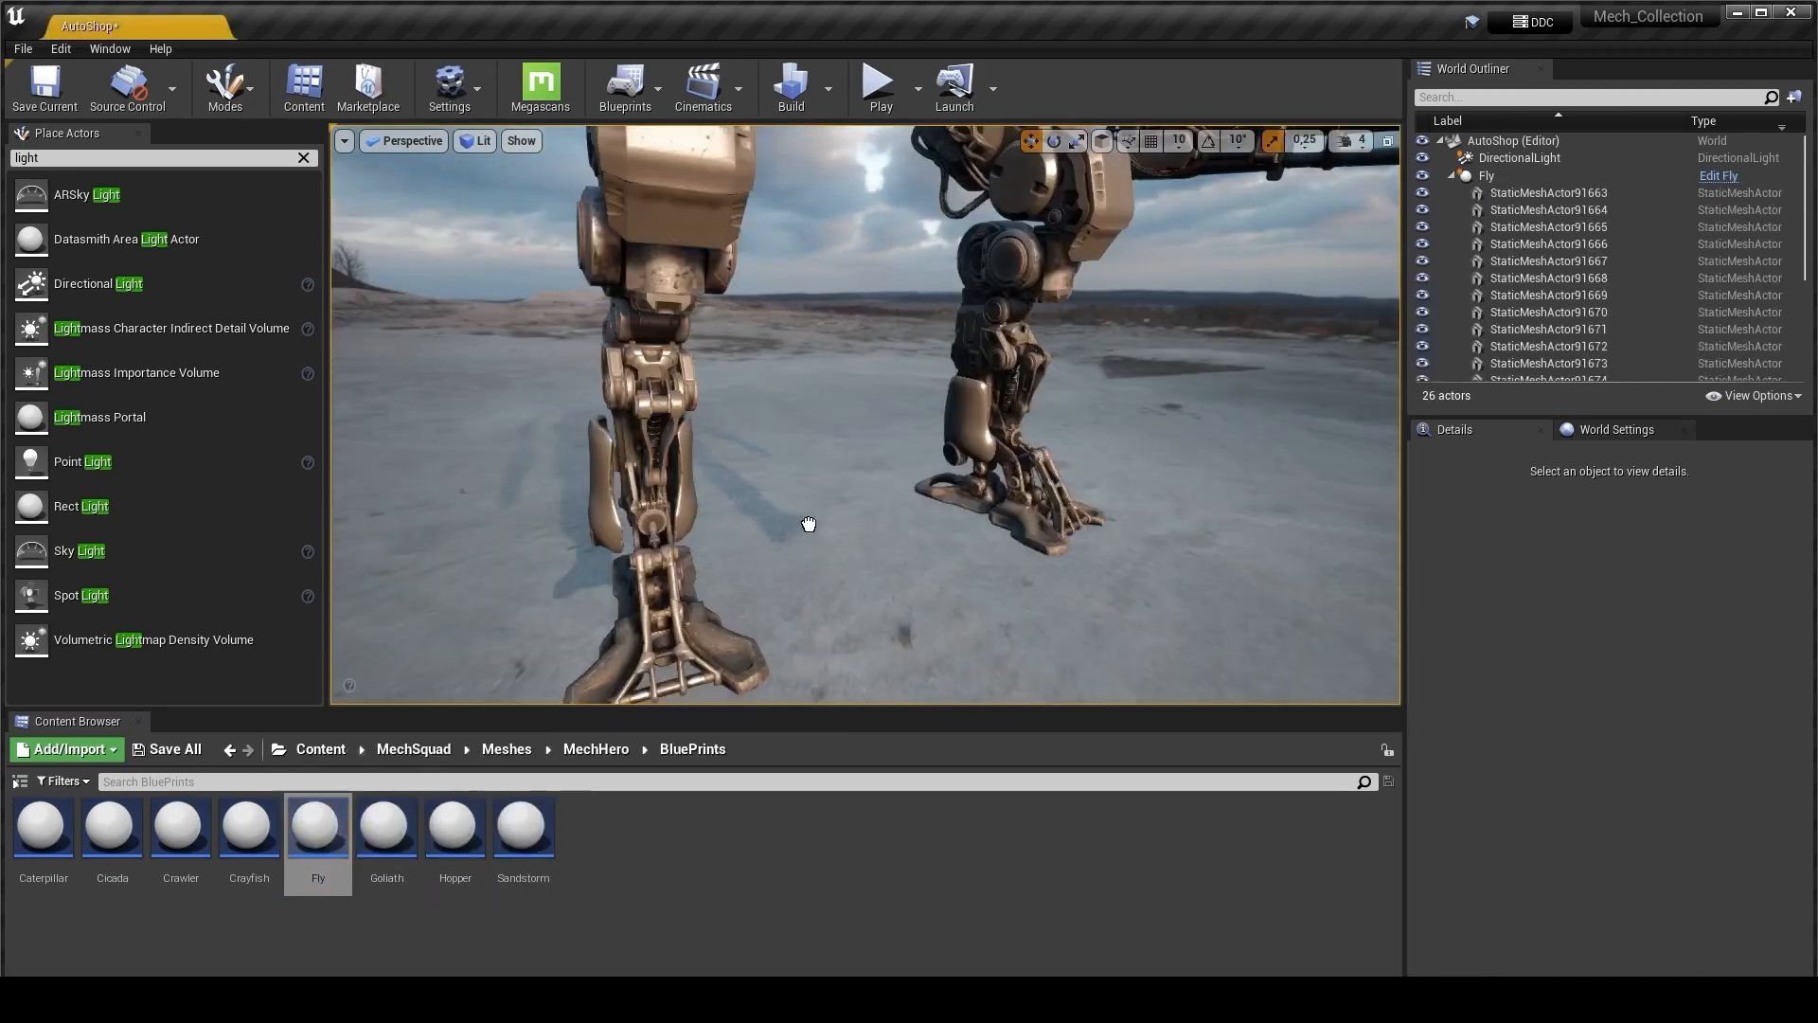
pyautogui.click(1487, 175)
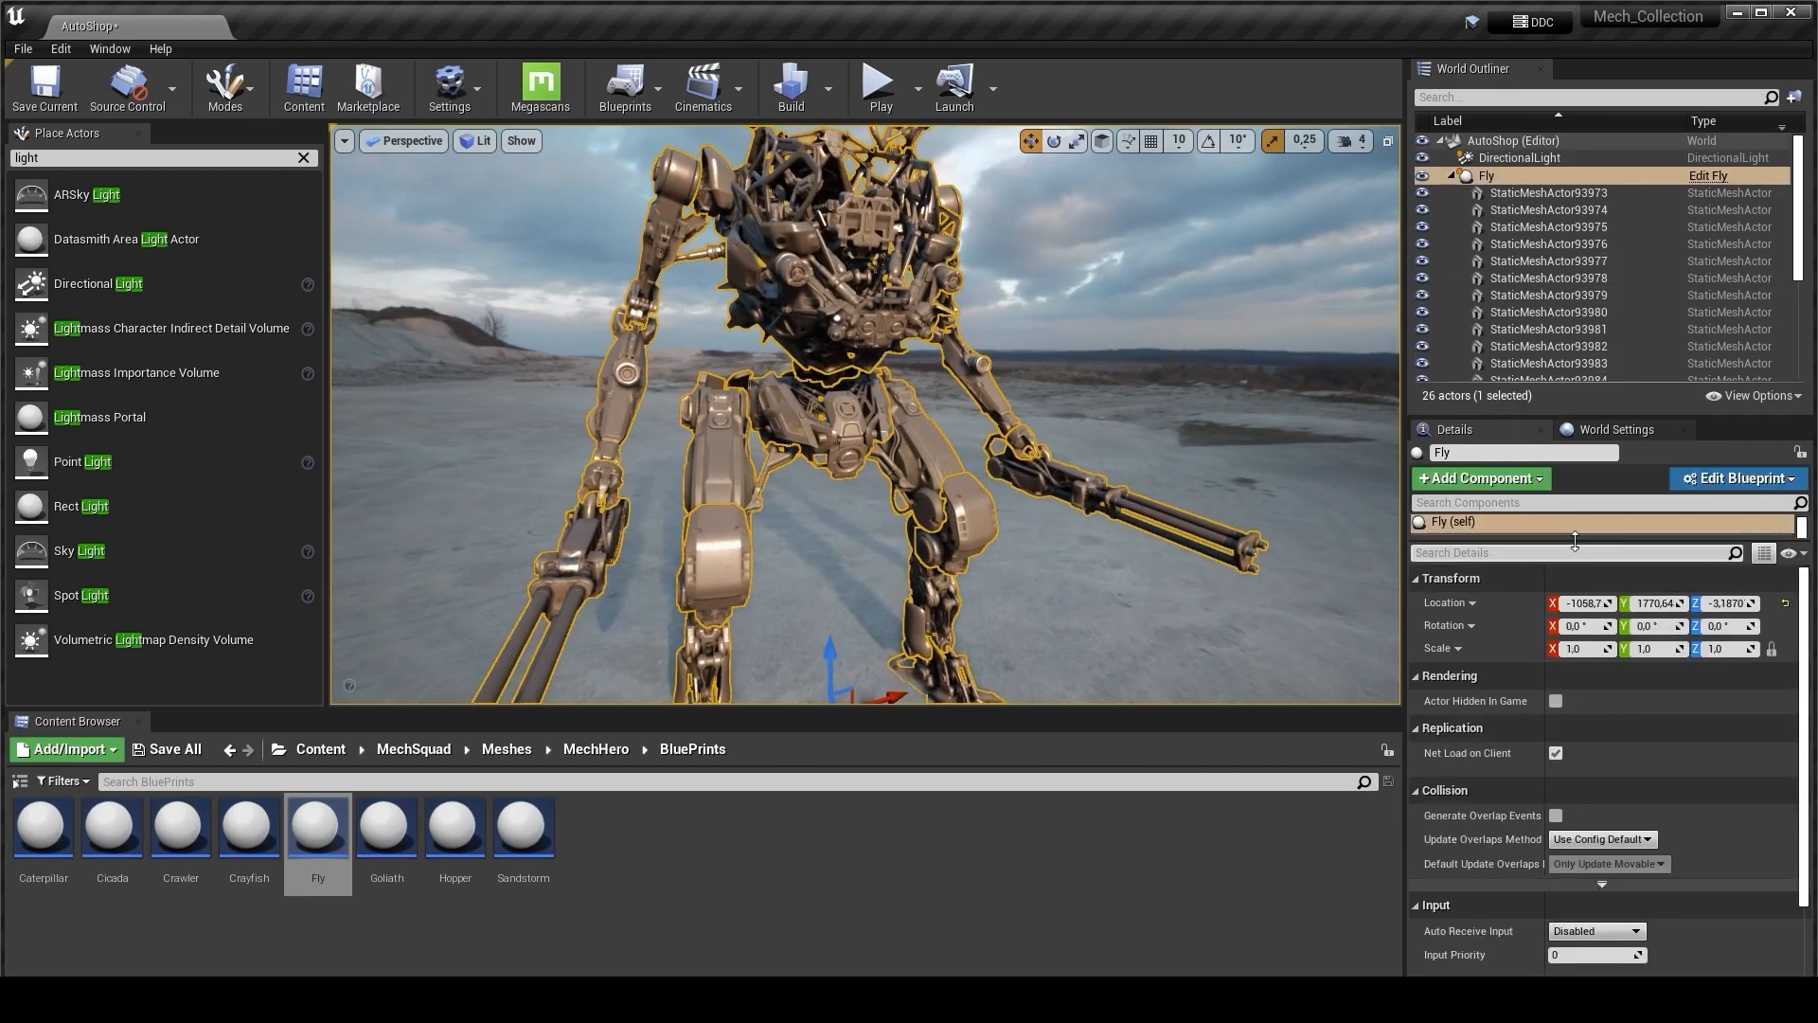
pyautogui.moveTo(1496, 453)
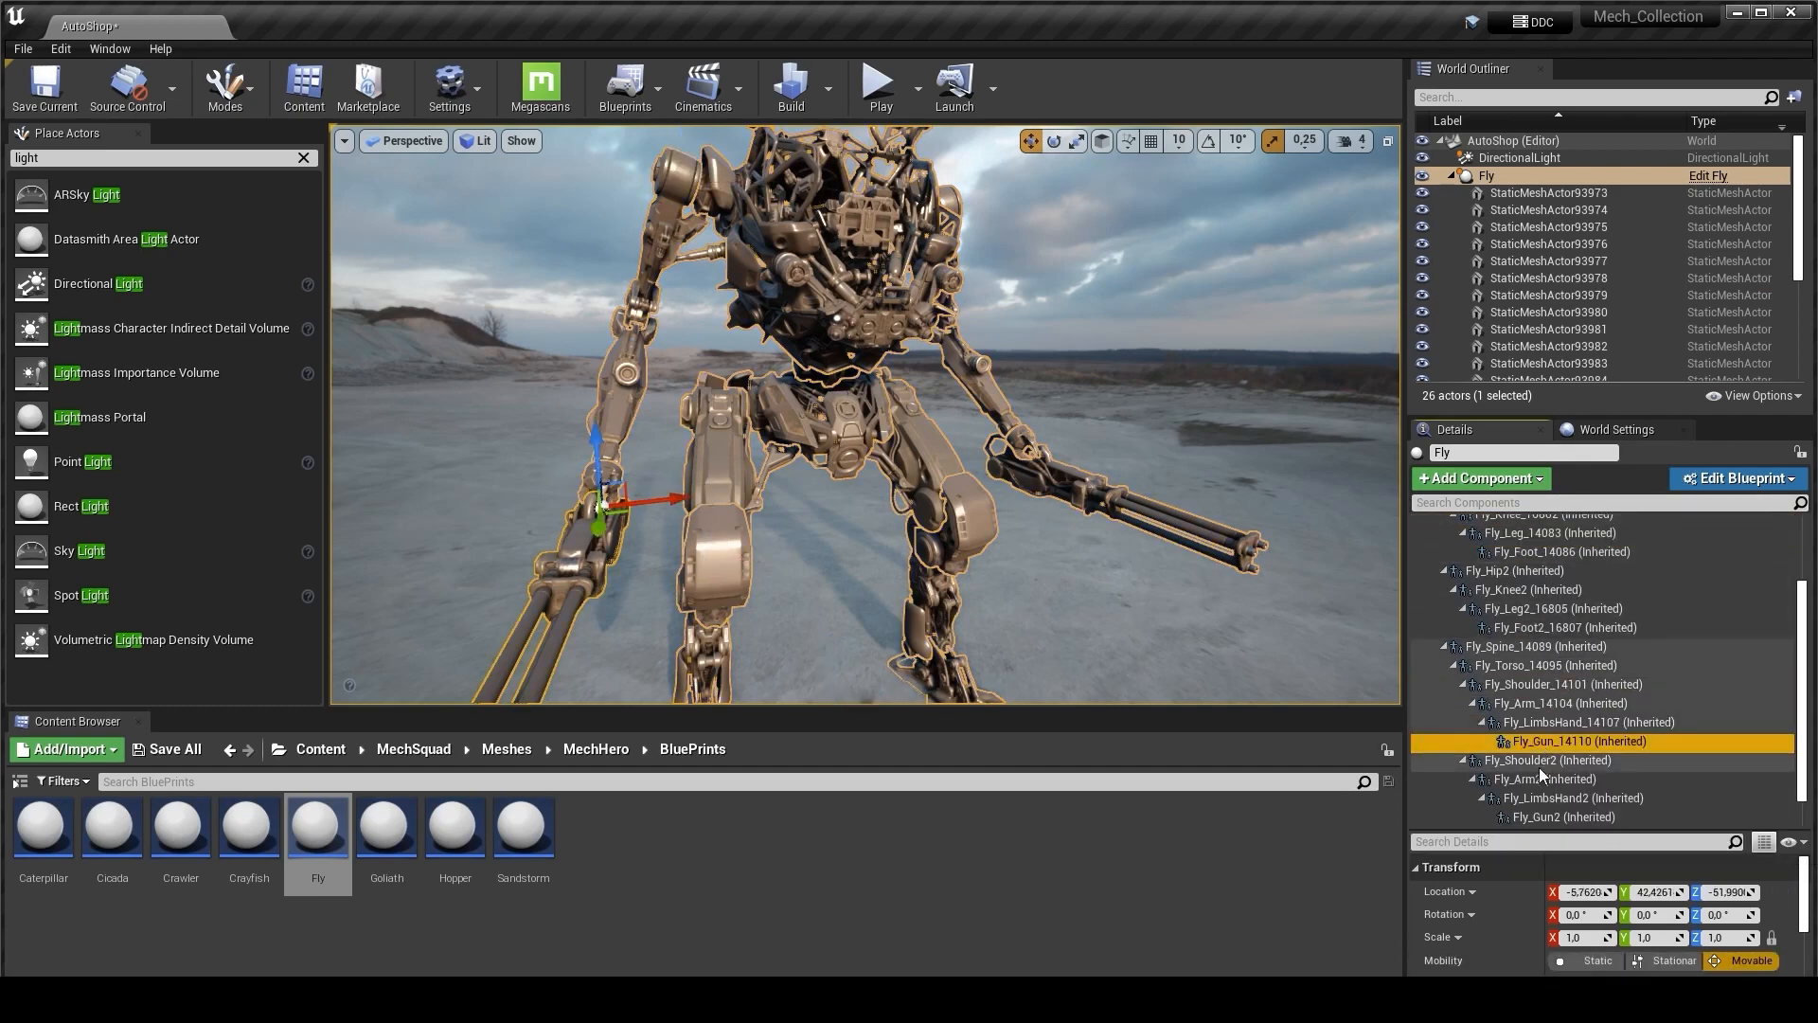
# - Rotate Fly_Pelvis and the limb components to raise the mech's arms
pyautogui.click(1530, 565)
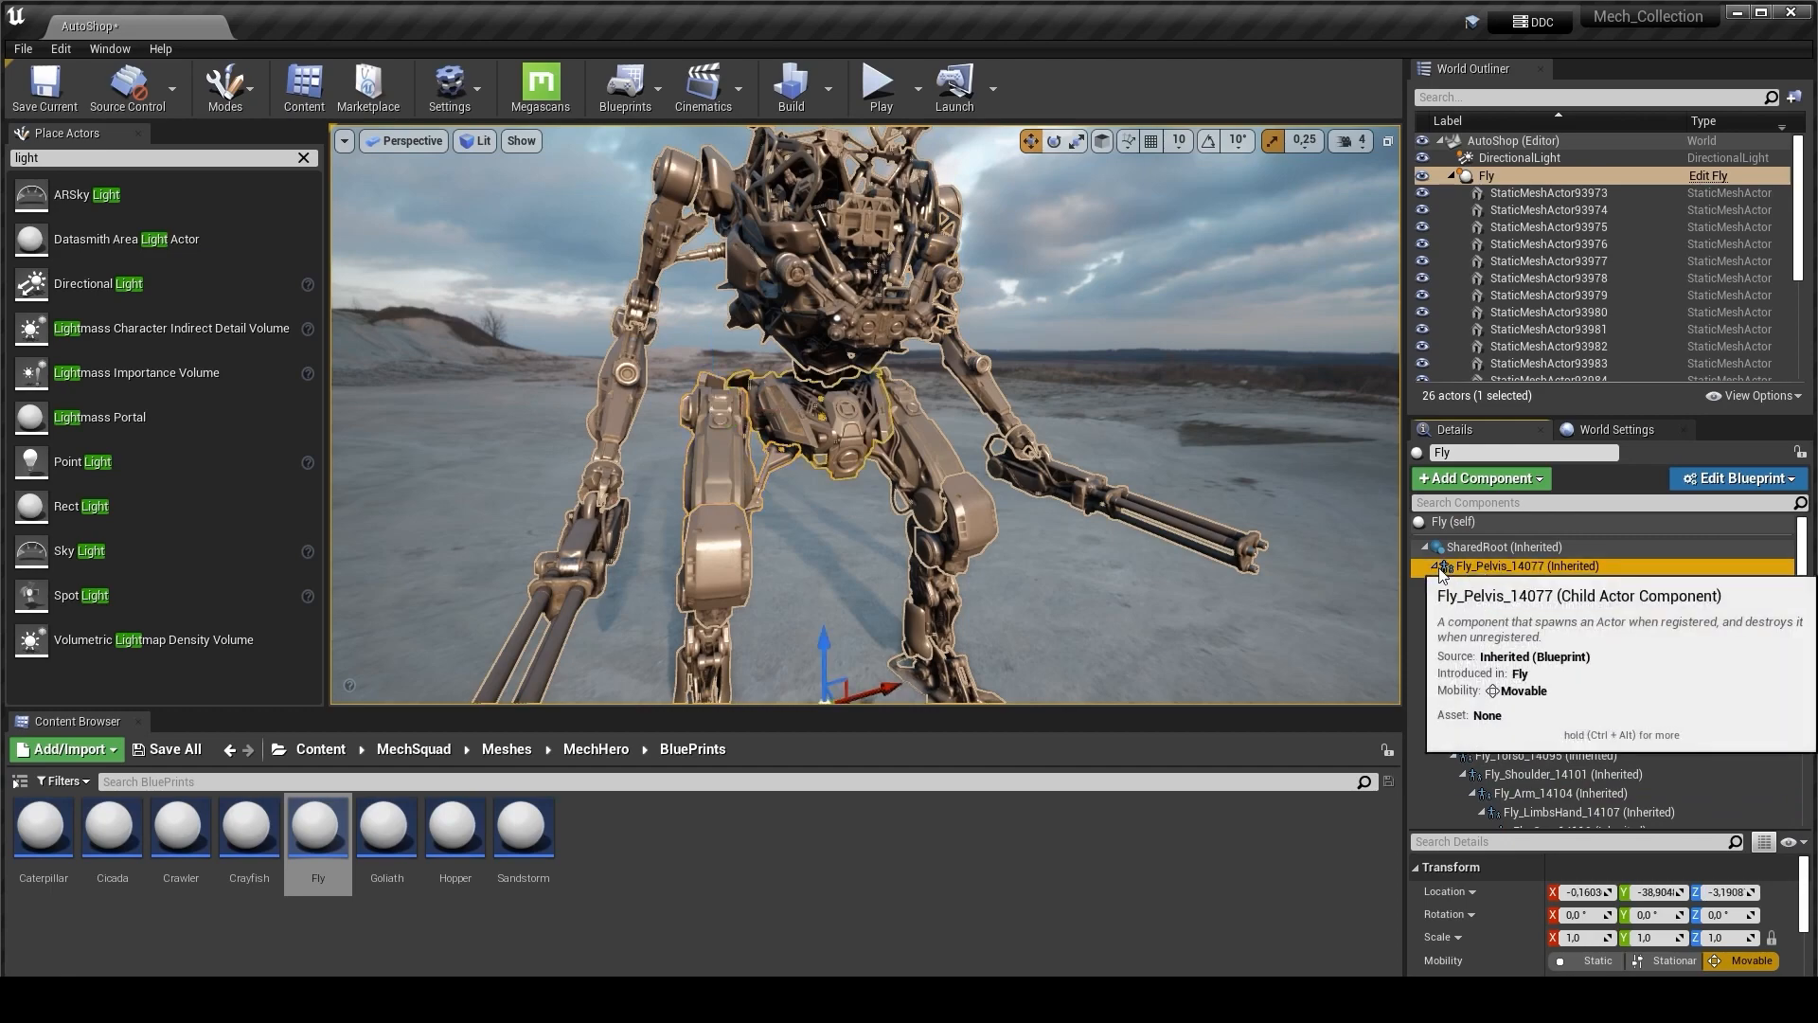
pyautogui.click(1429, 566)
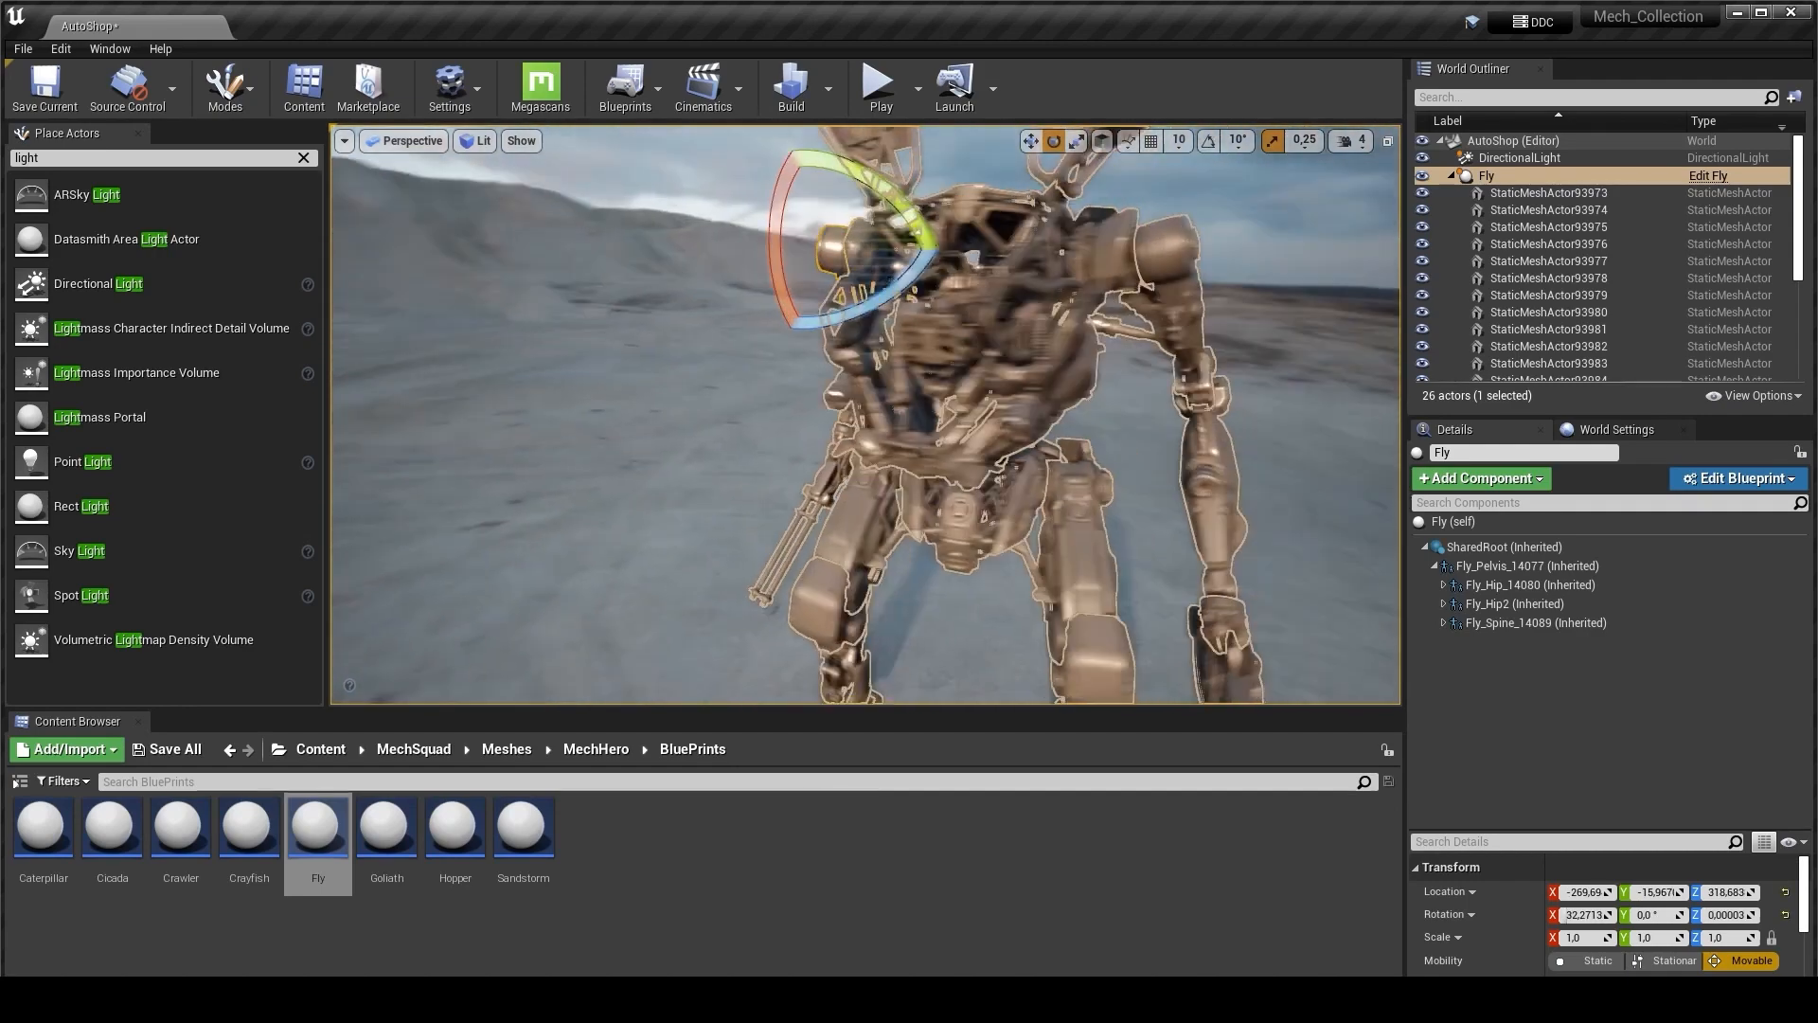
pyautogui.click(1517, 339)
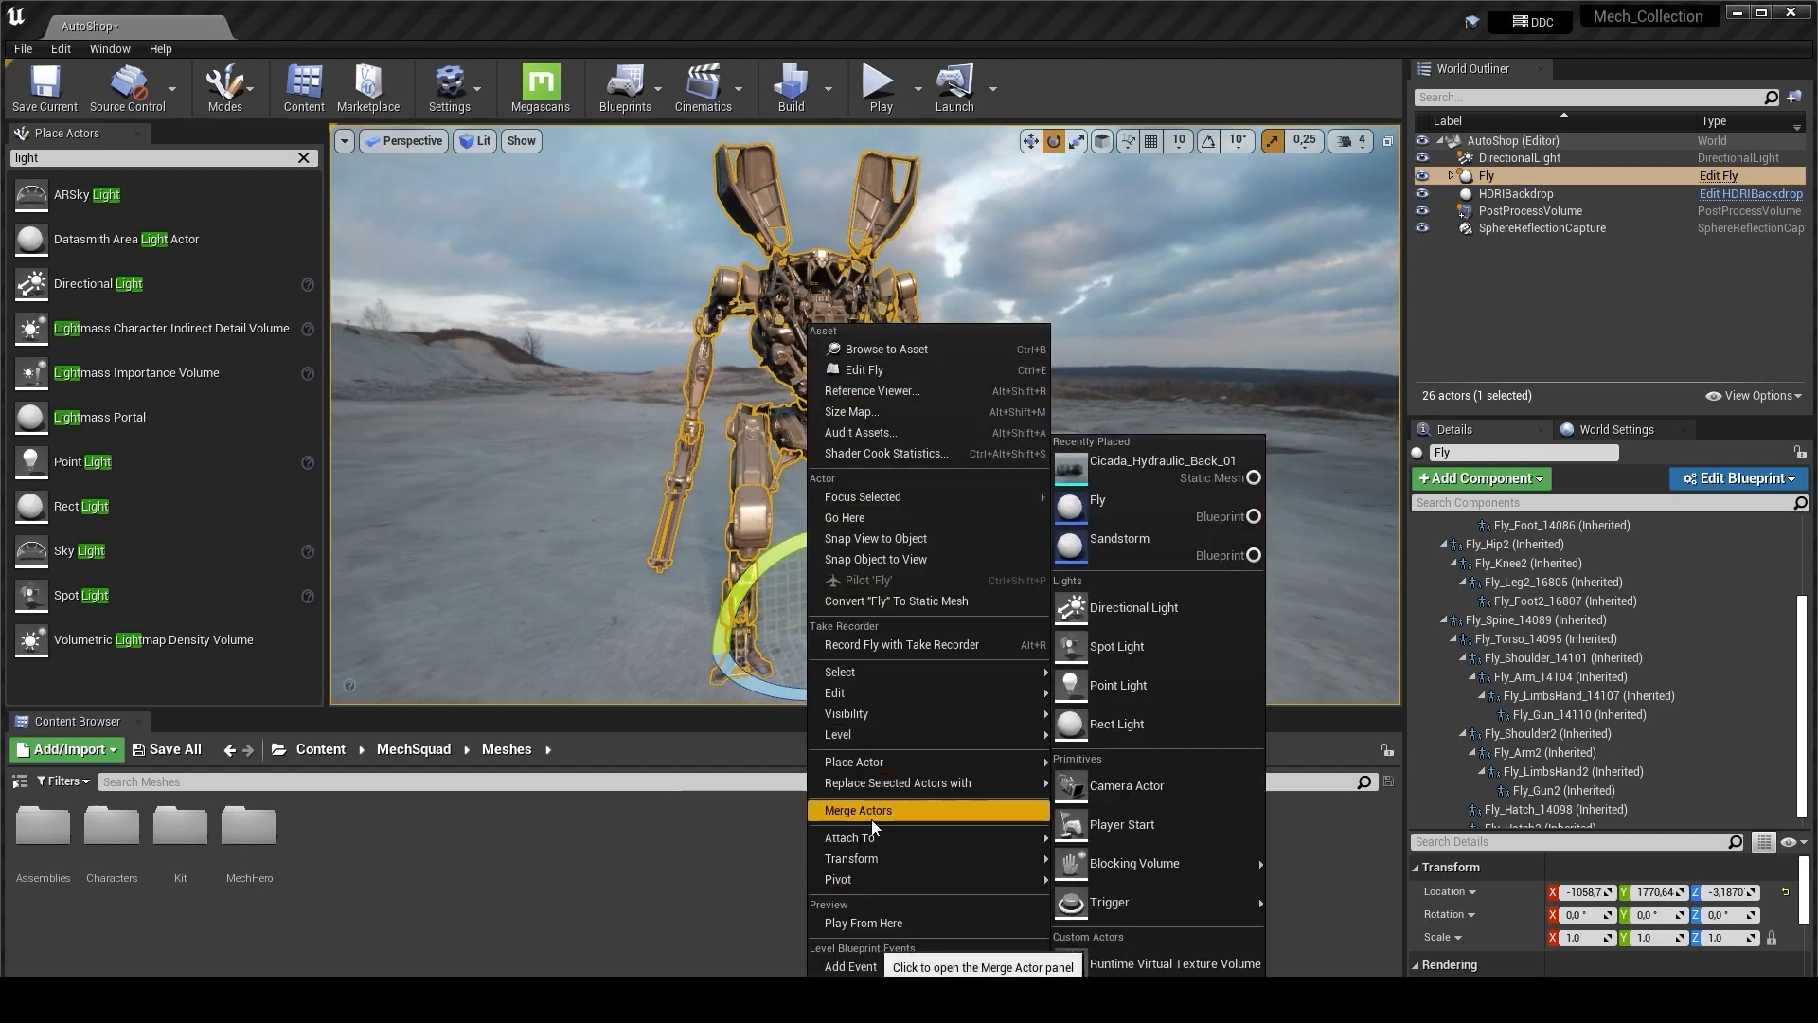
# - Merge the Fly mech's components into one static mesh via Merge Actors
pyautogui.click(858, 810)
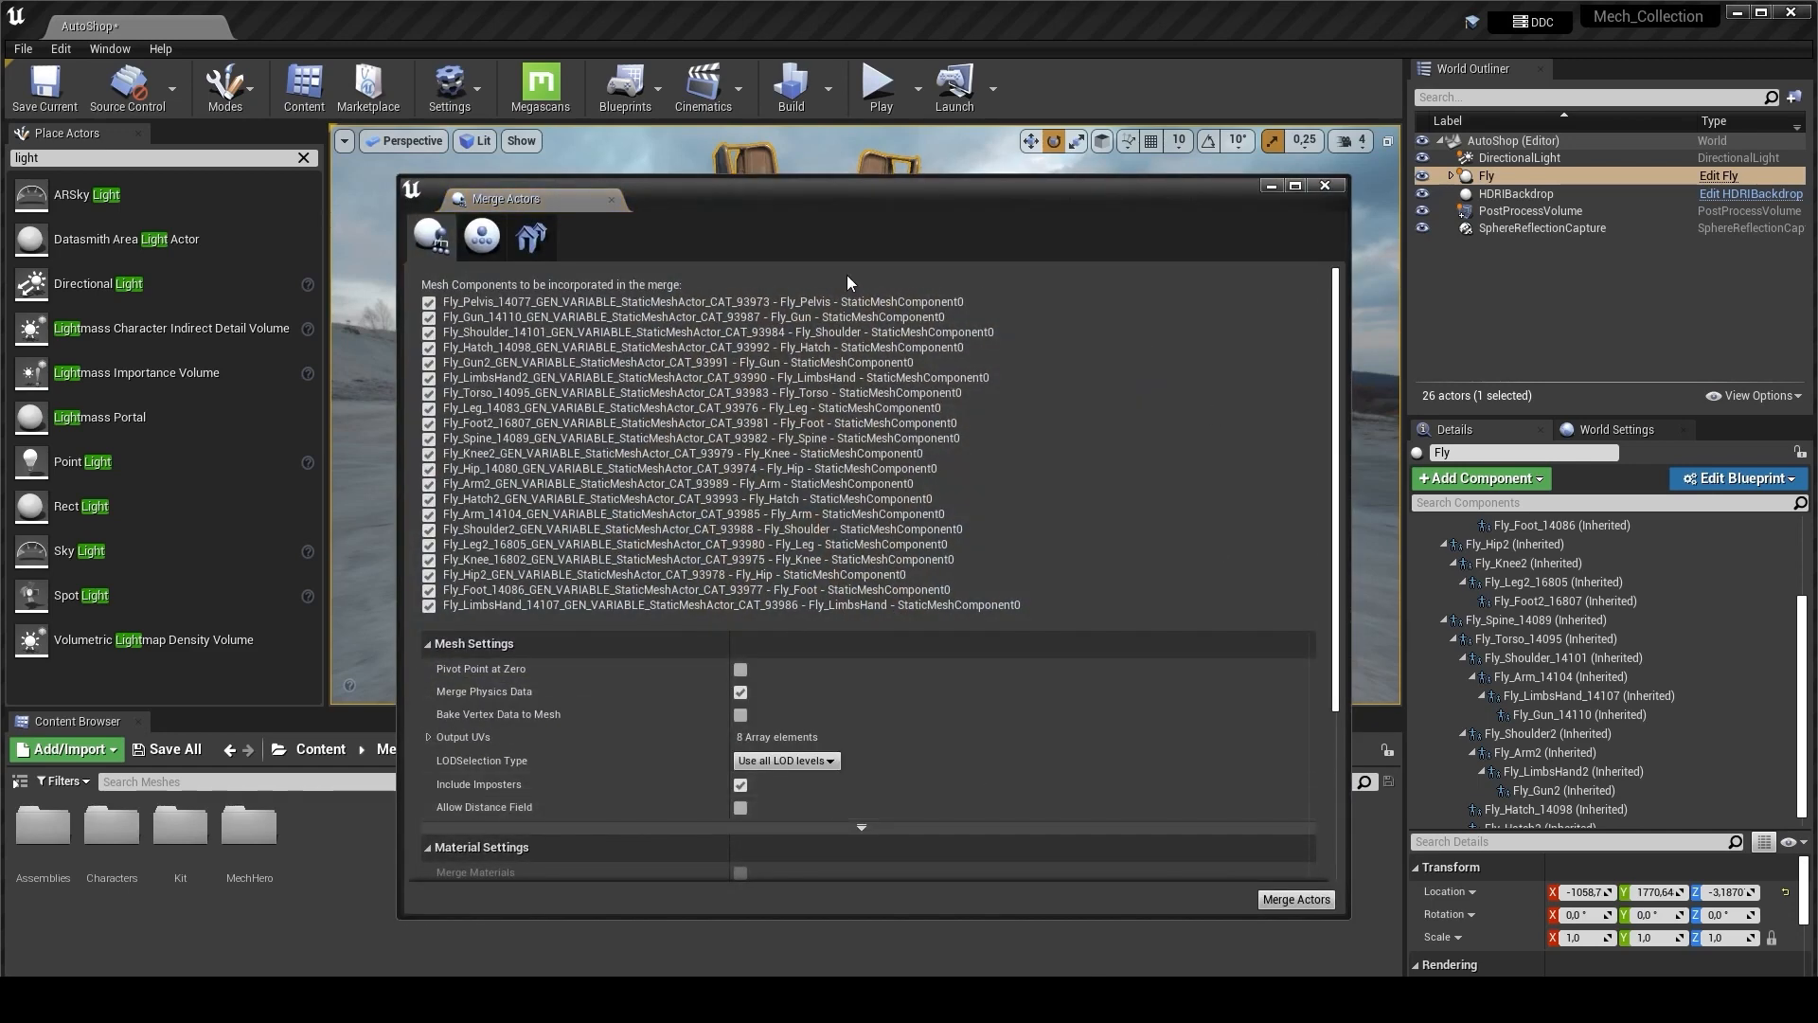
pyautogui.moveTo(847, 198); pyautogui.dragTo(842, 170)
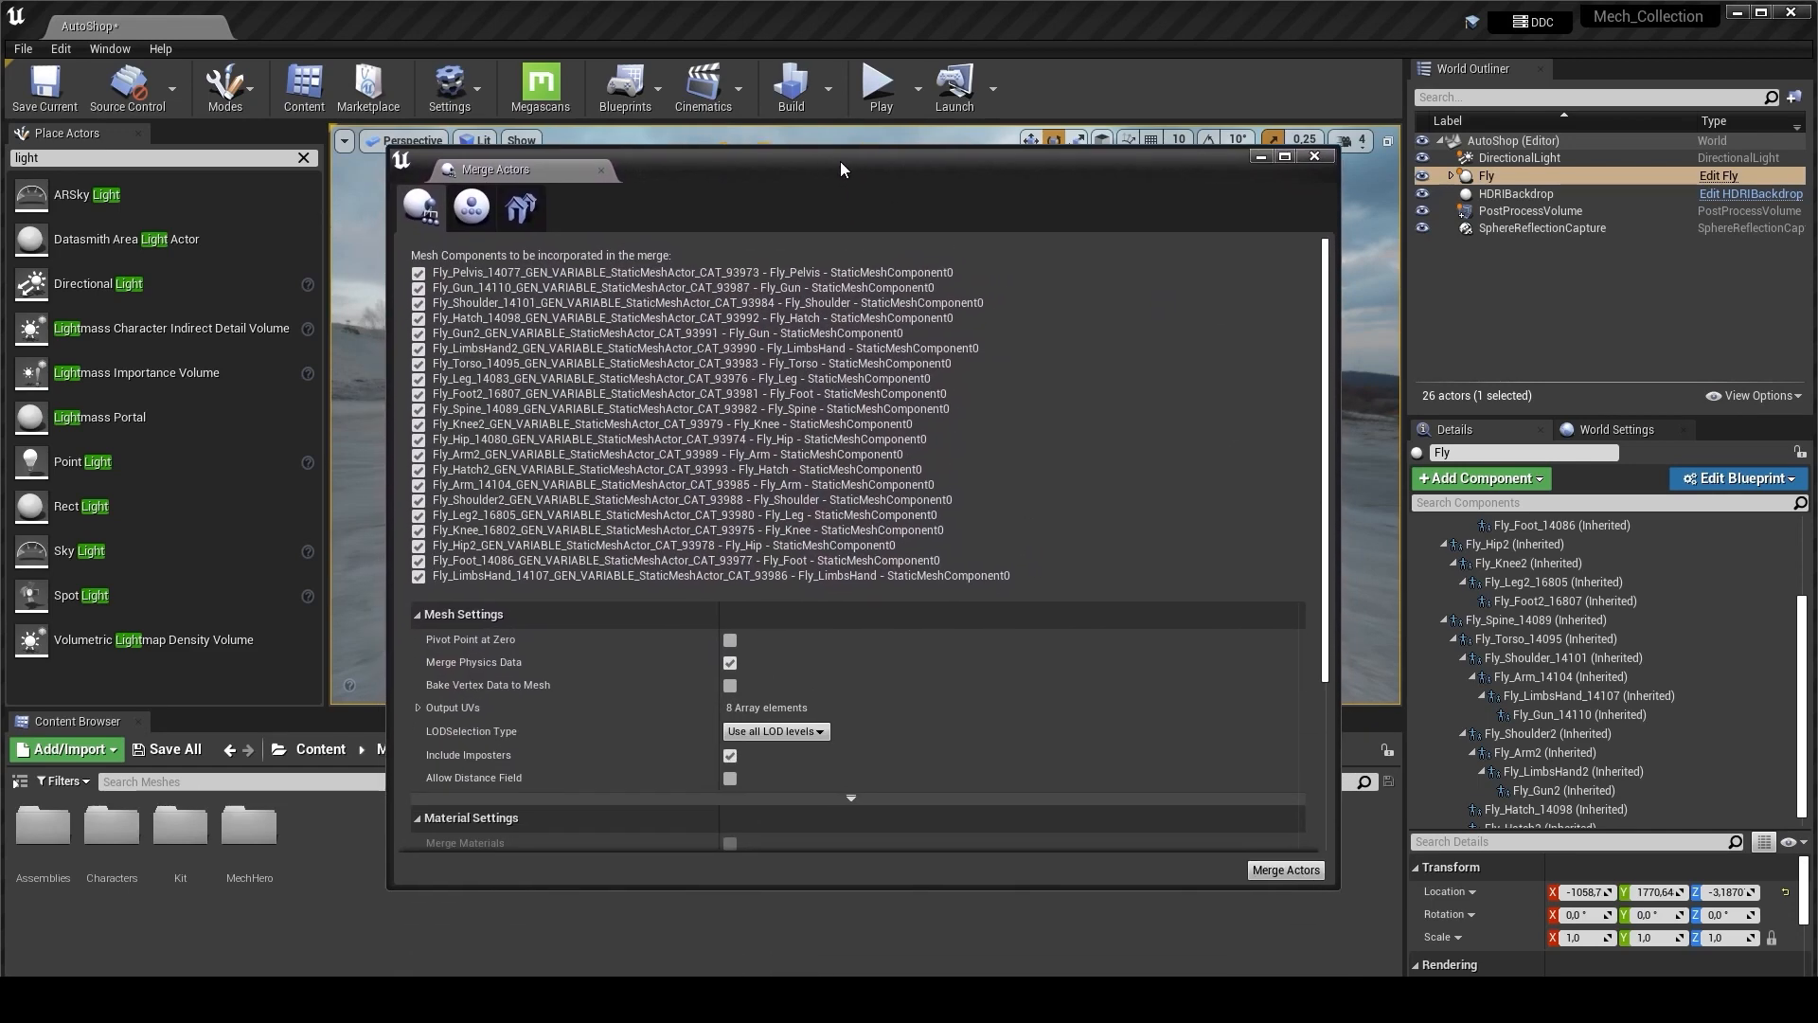
pyautogui.scroll(-3)
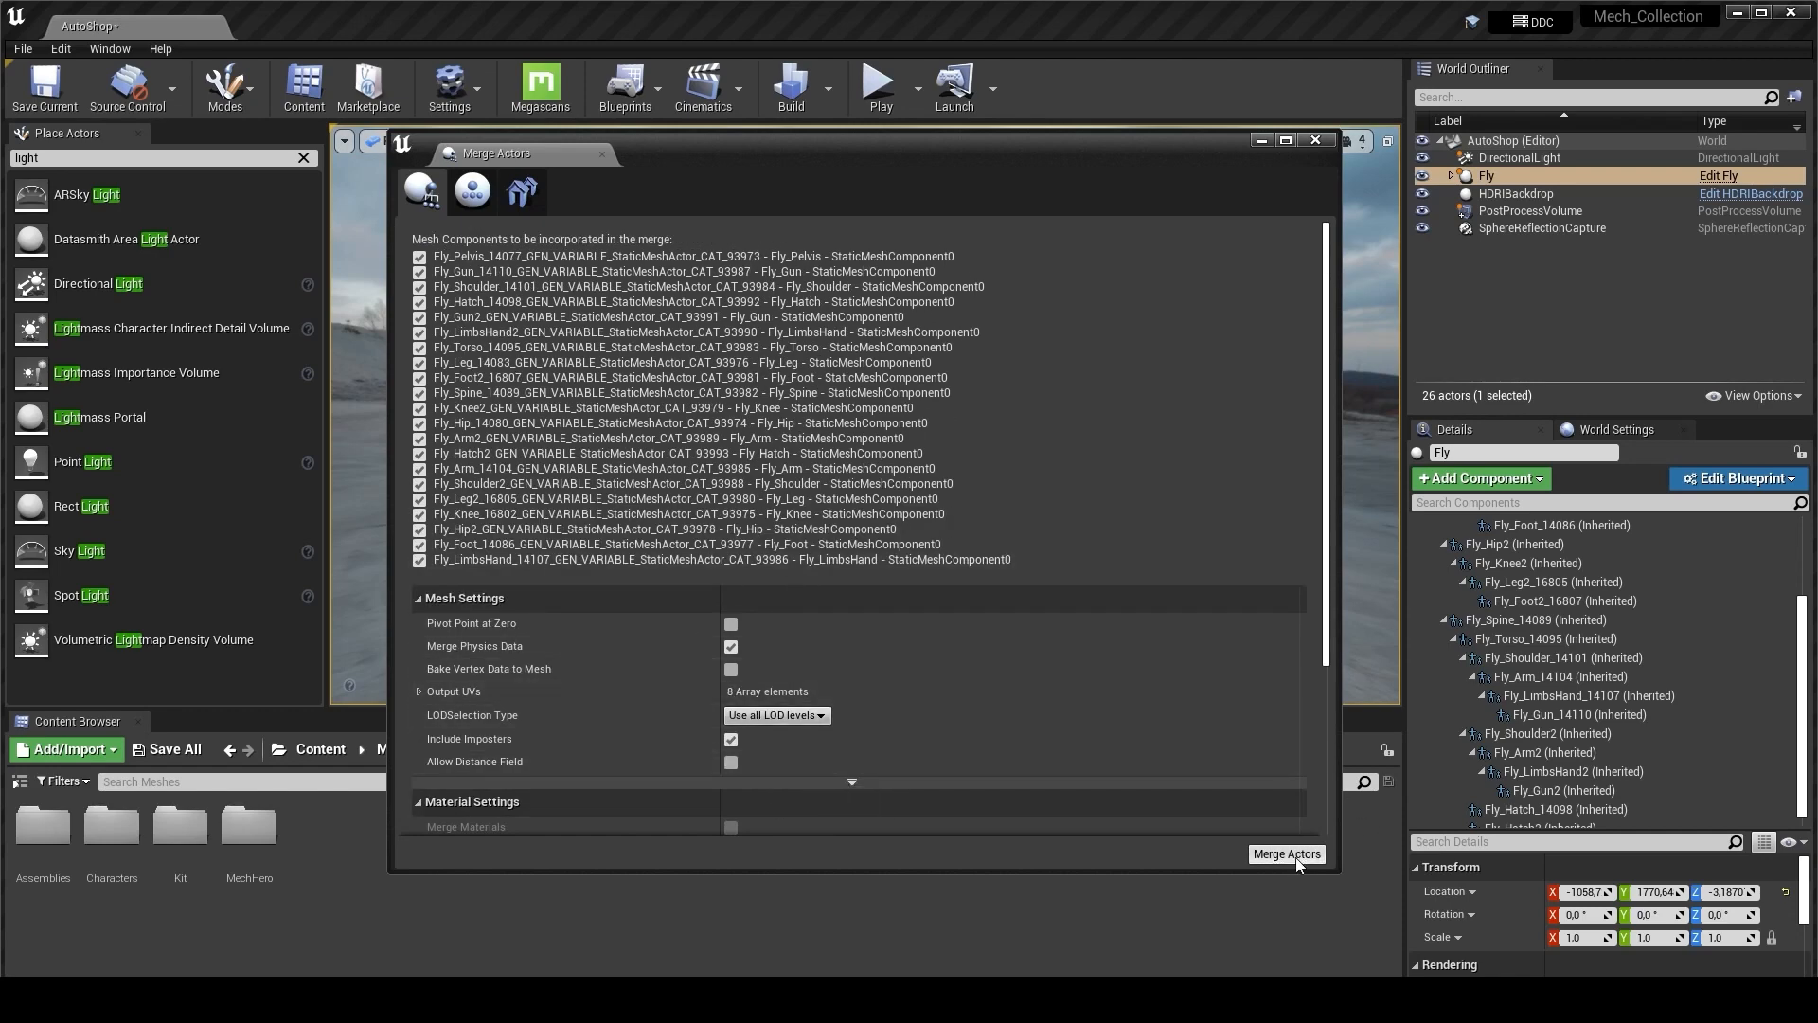
pyautogui.click(1285, 853)
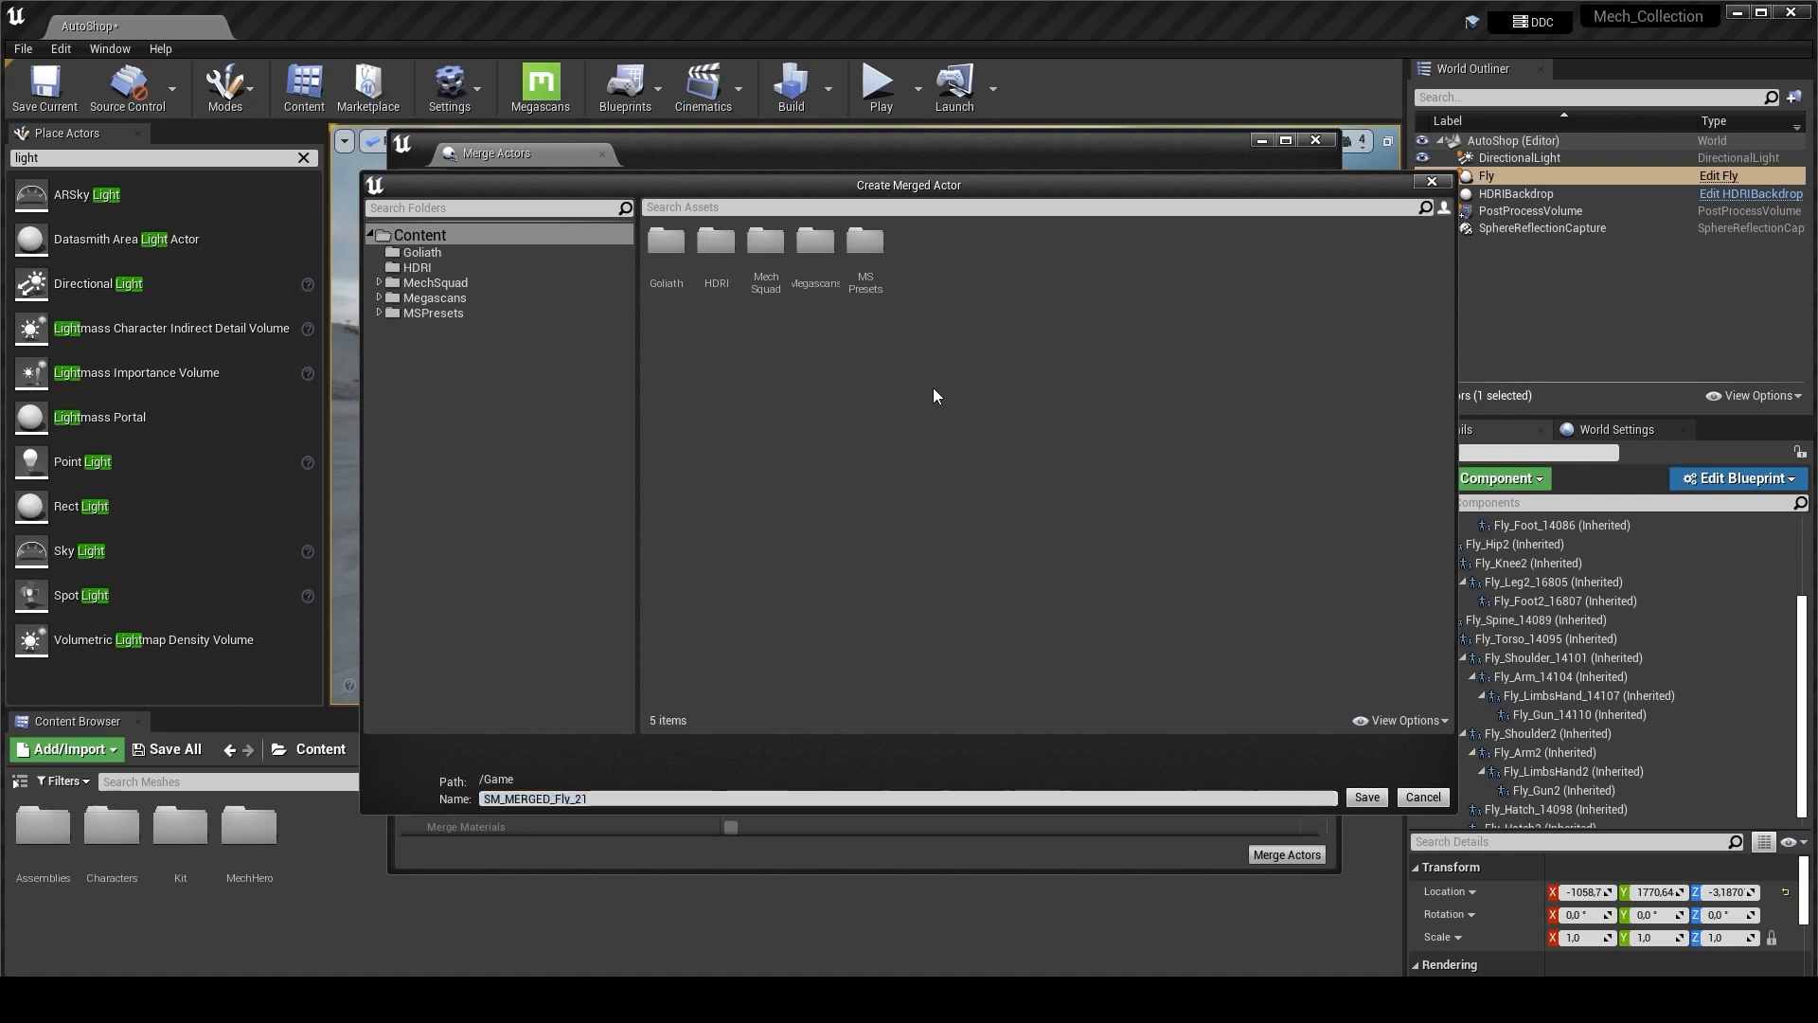
# - Save SM_MERGED_Fly_21 into a new MergeActors folder
pyautogui.rightClick(936, 396)
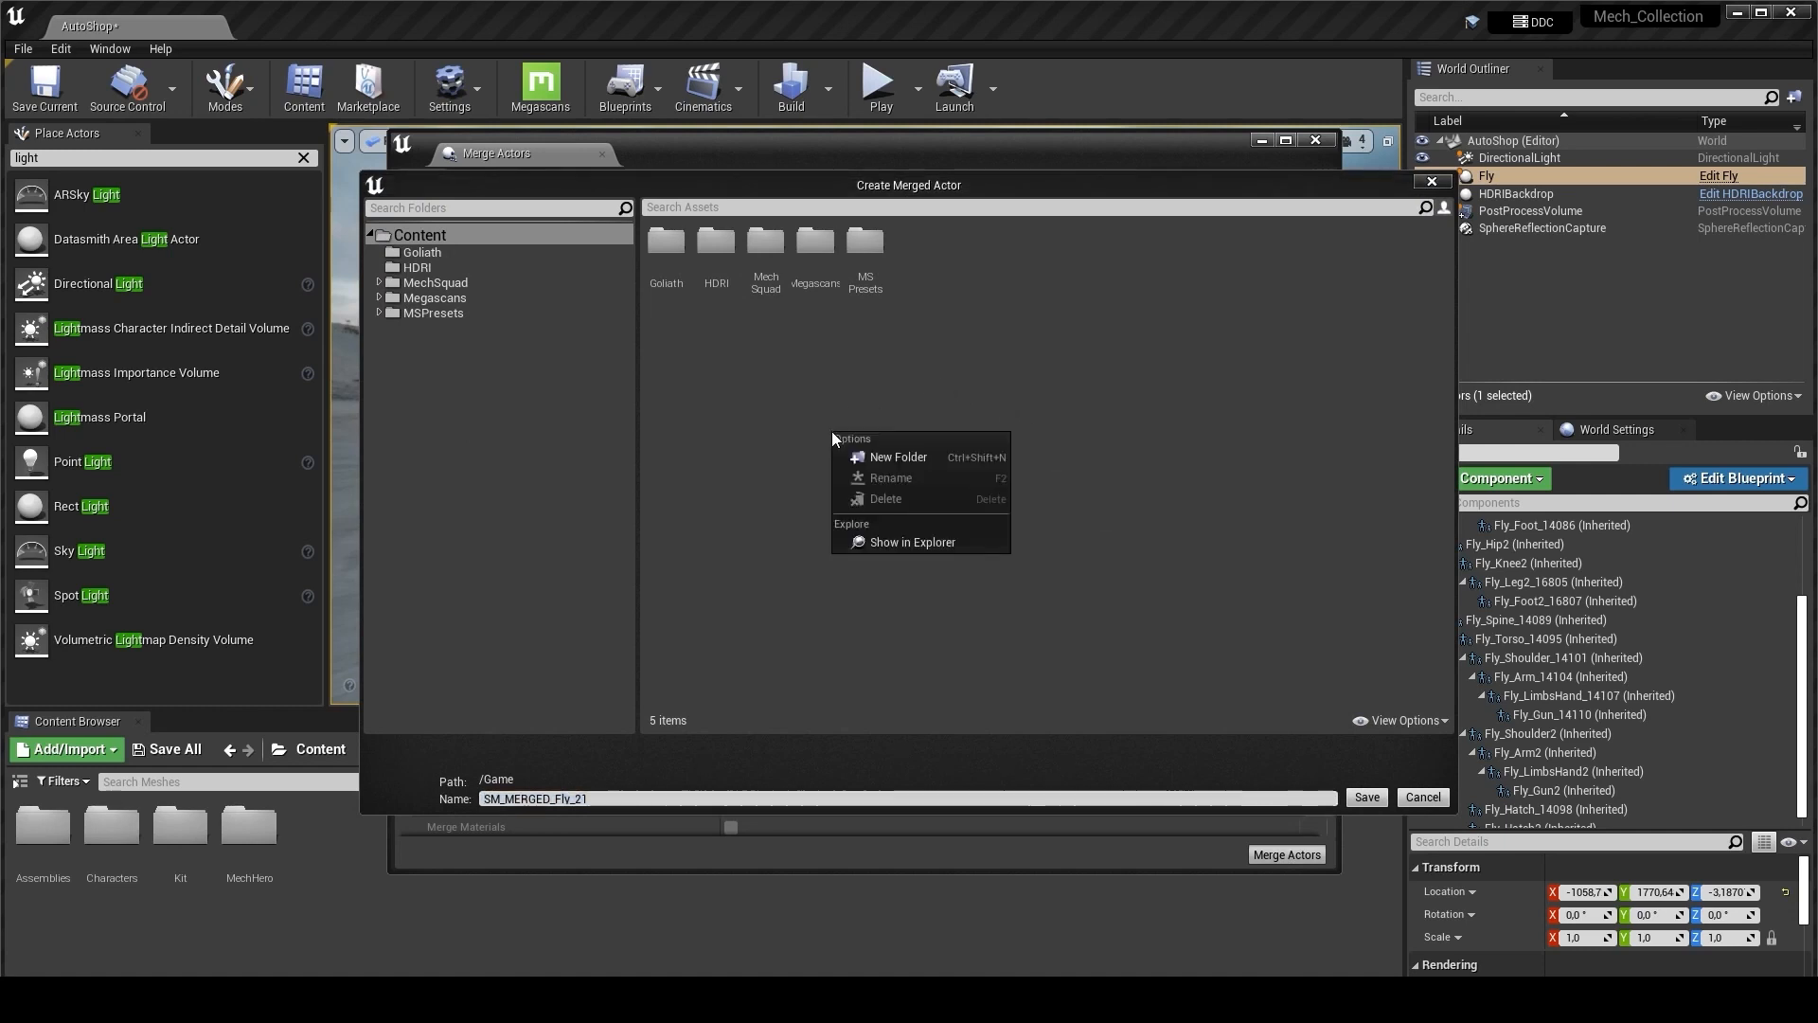
pyautogui.click(897, 456)
pyautogui.write('Merge')
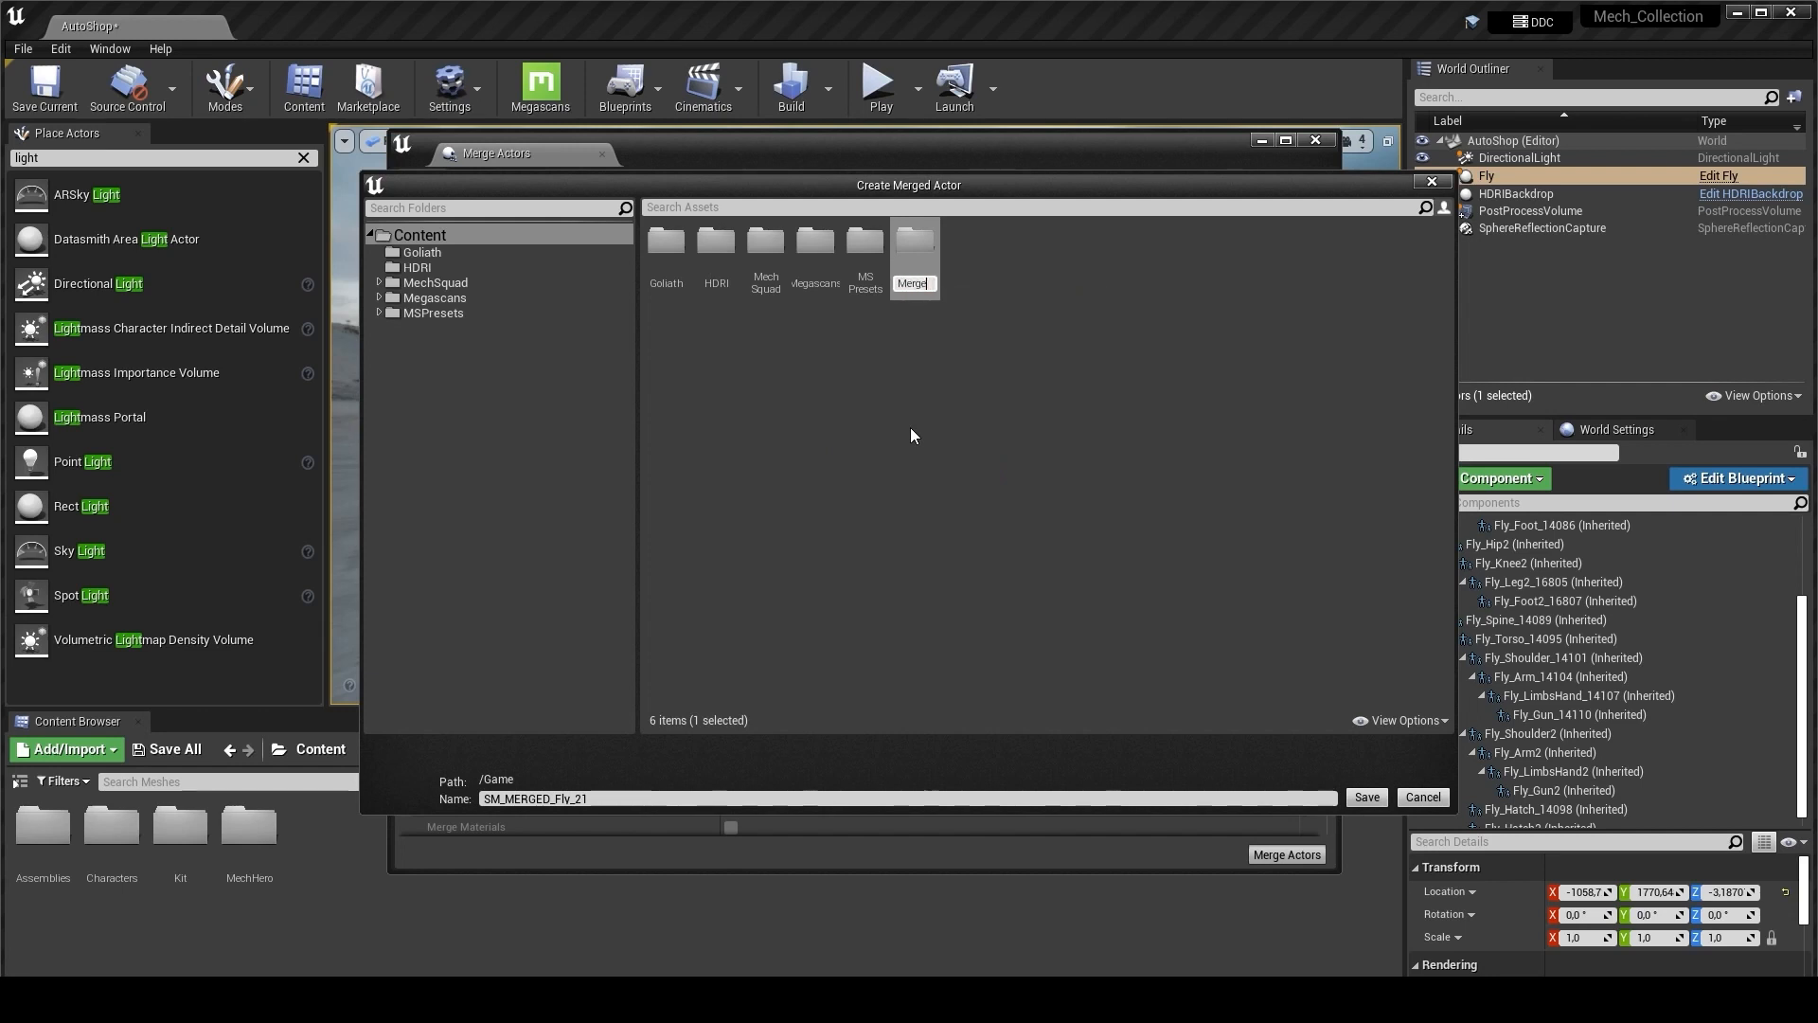
pyautogui.click(864, 243)
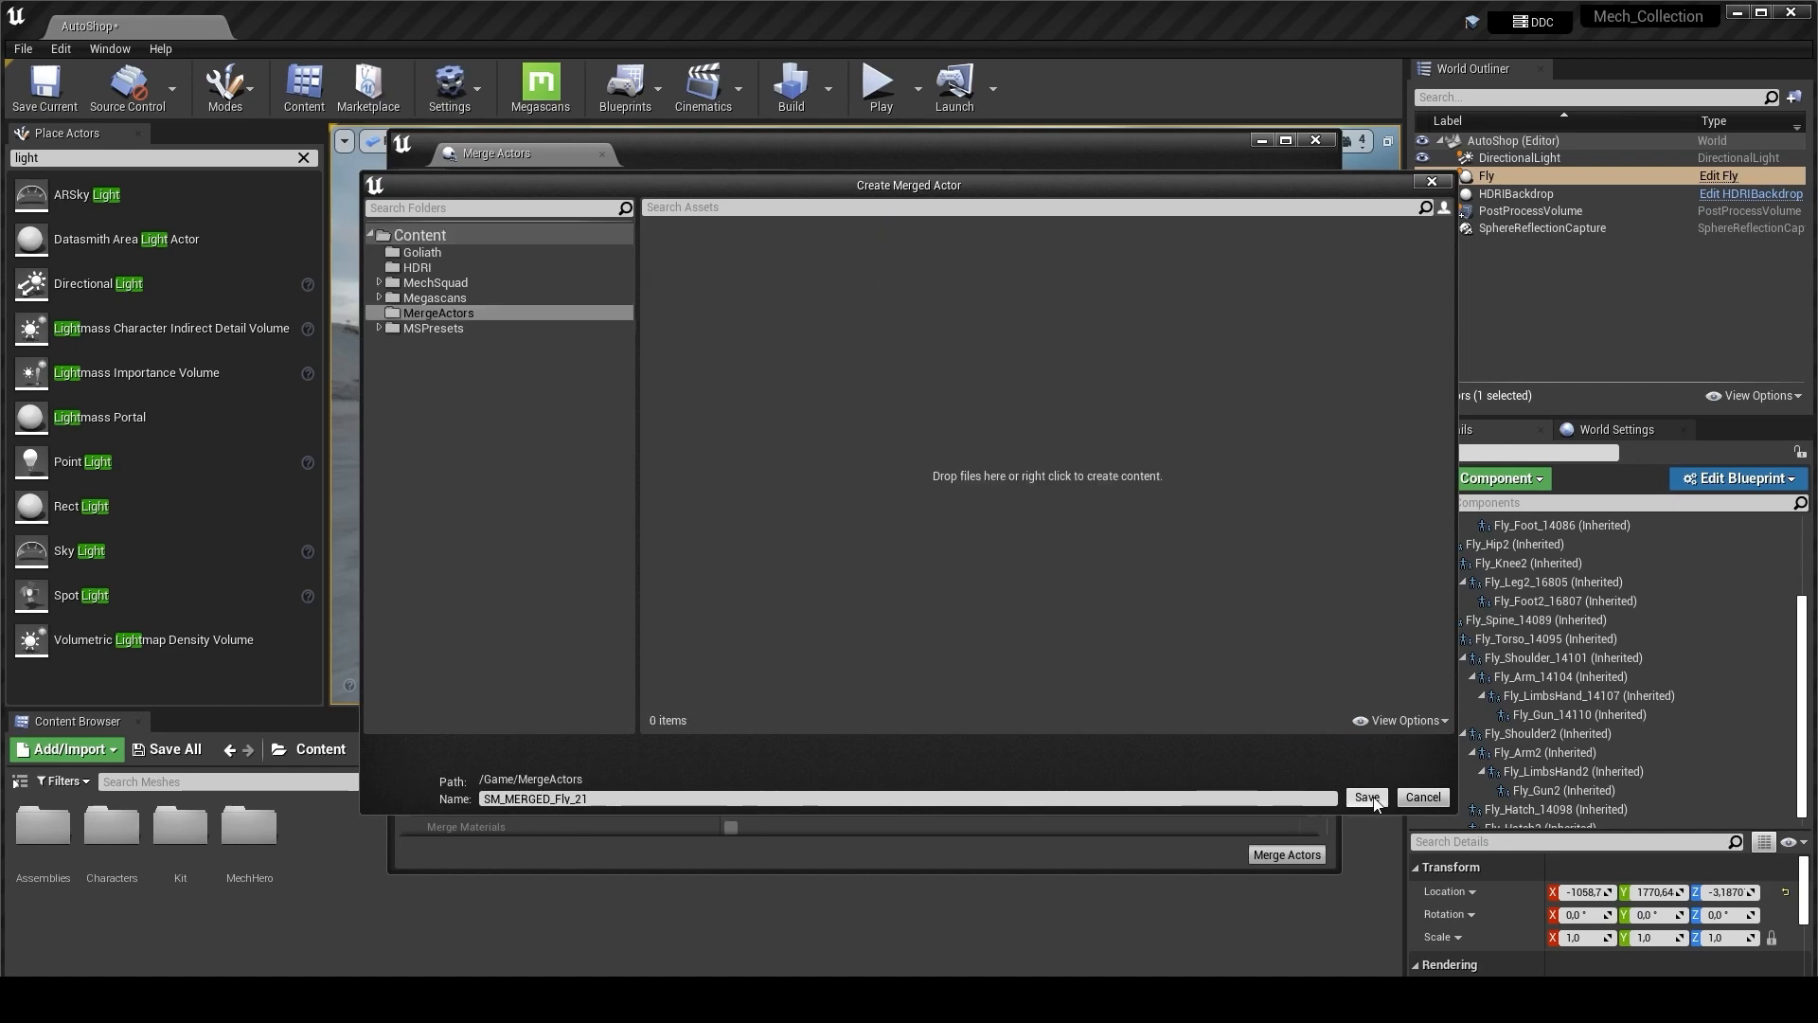
pyautogui.click(1366, 798)
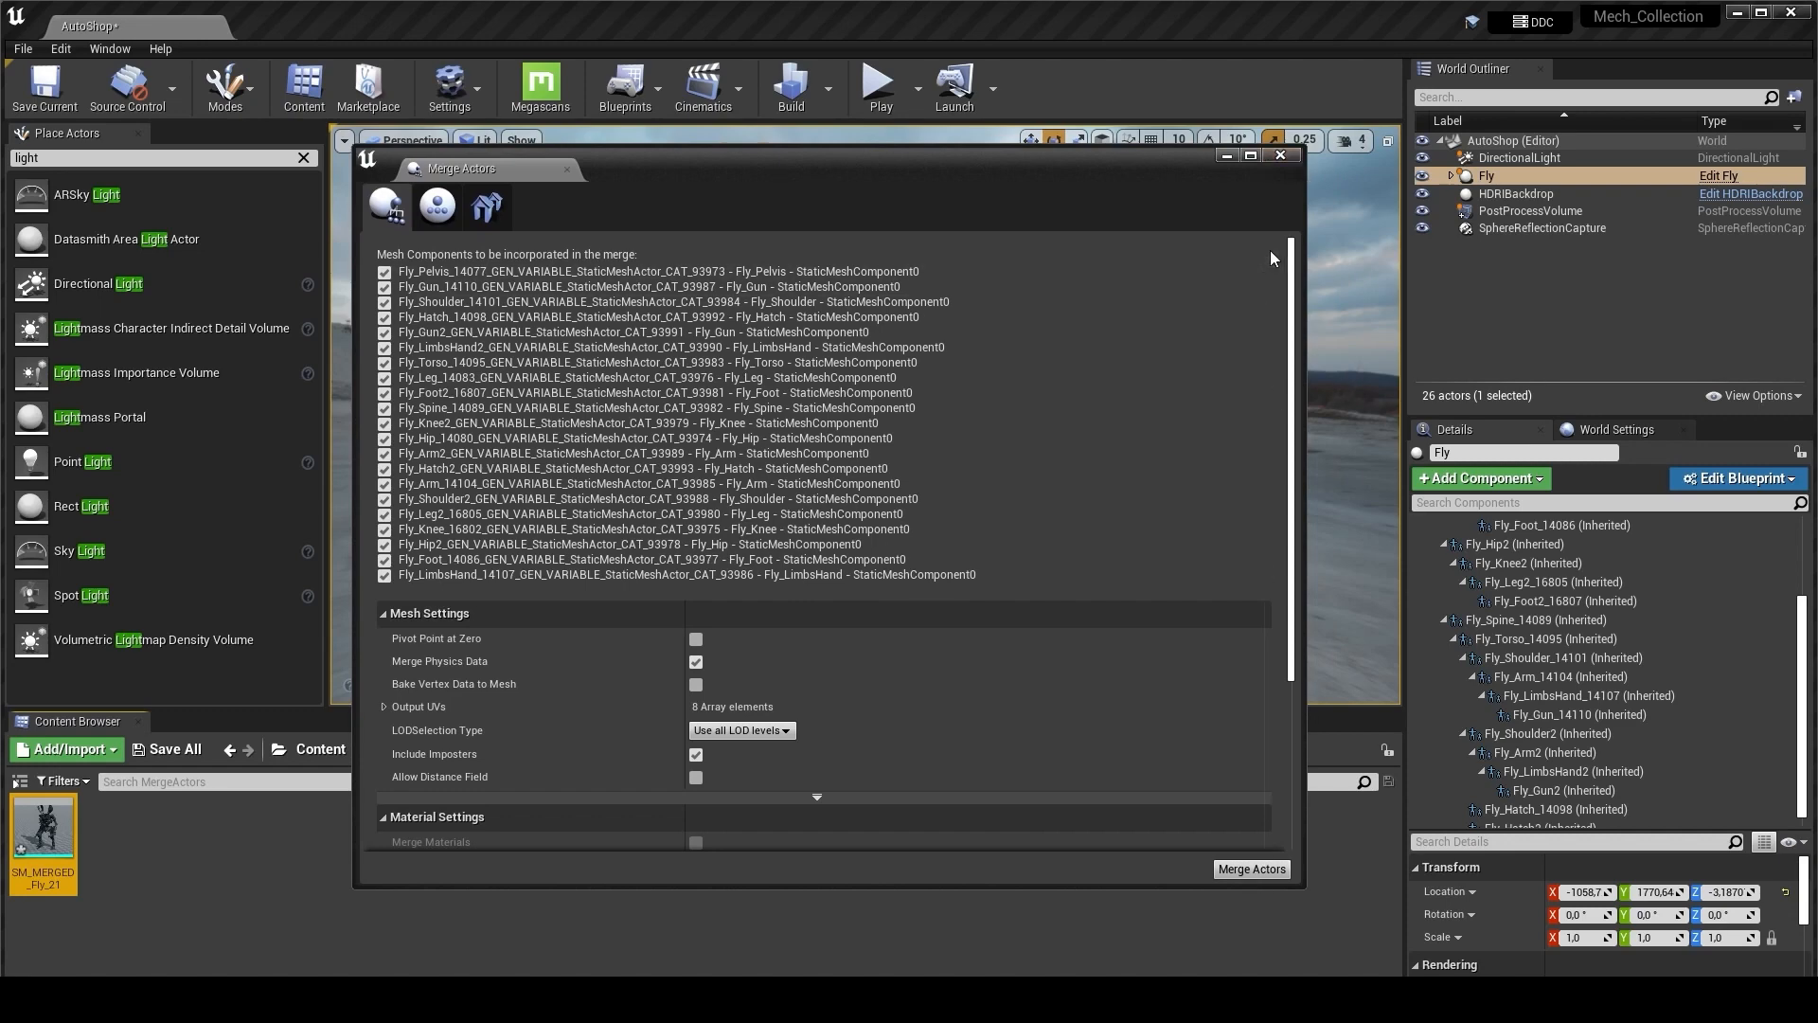
# - Lower SM_MERGED_Fly_21 onto the ground beside the Fly mech, then reselect Fly
pyautogui.click(1250, 869)
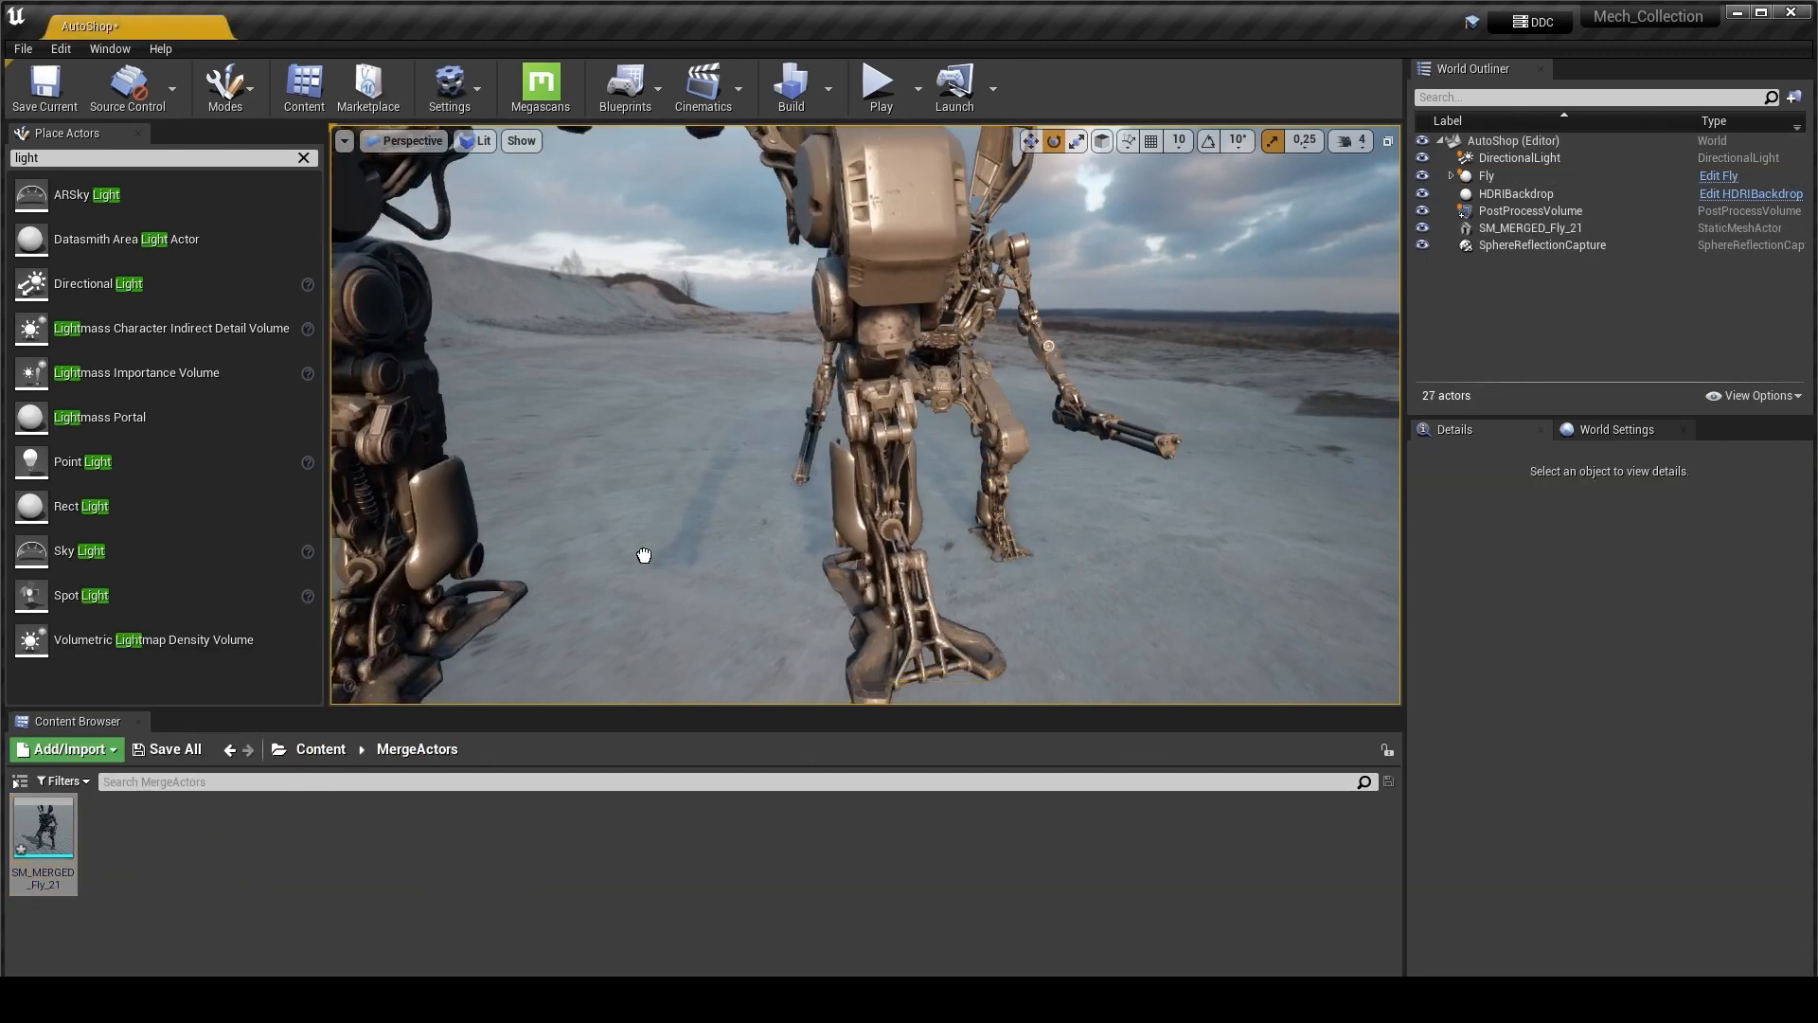
pyautogui.click(858, 348)
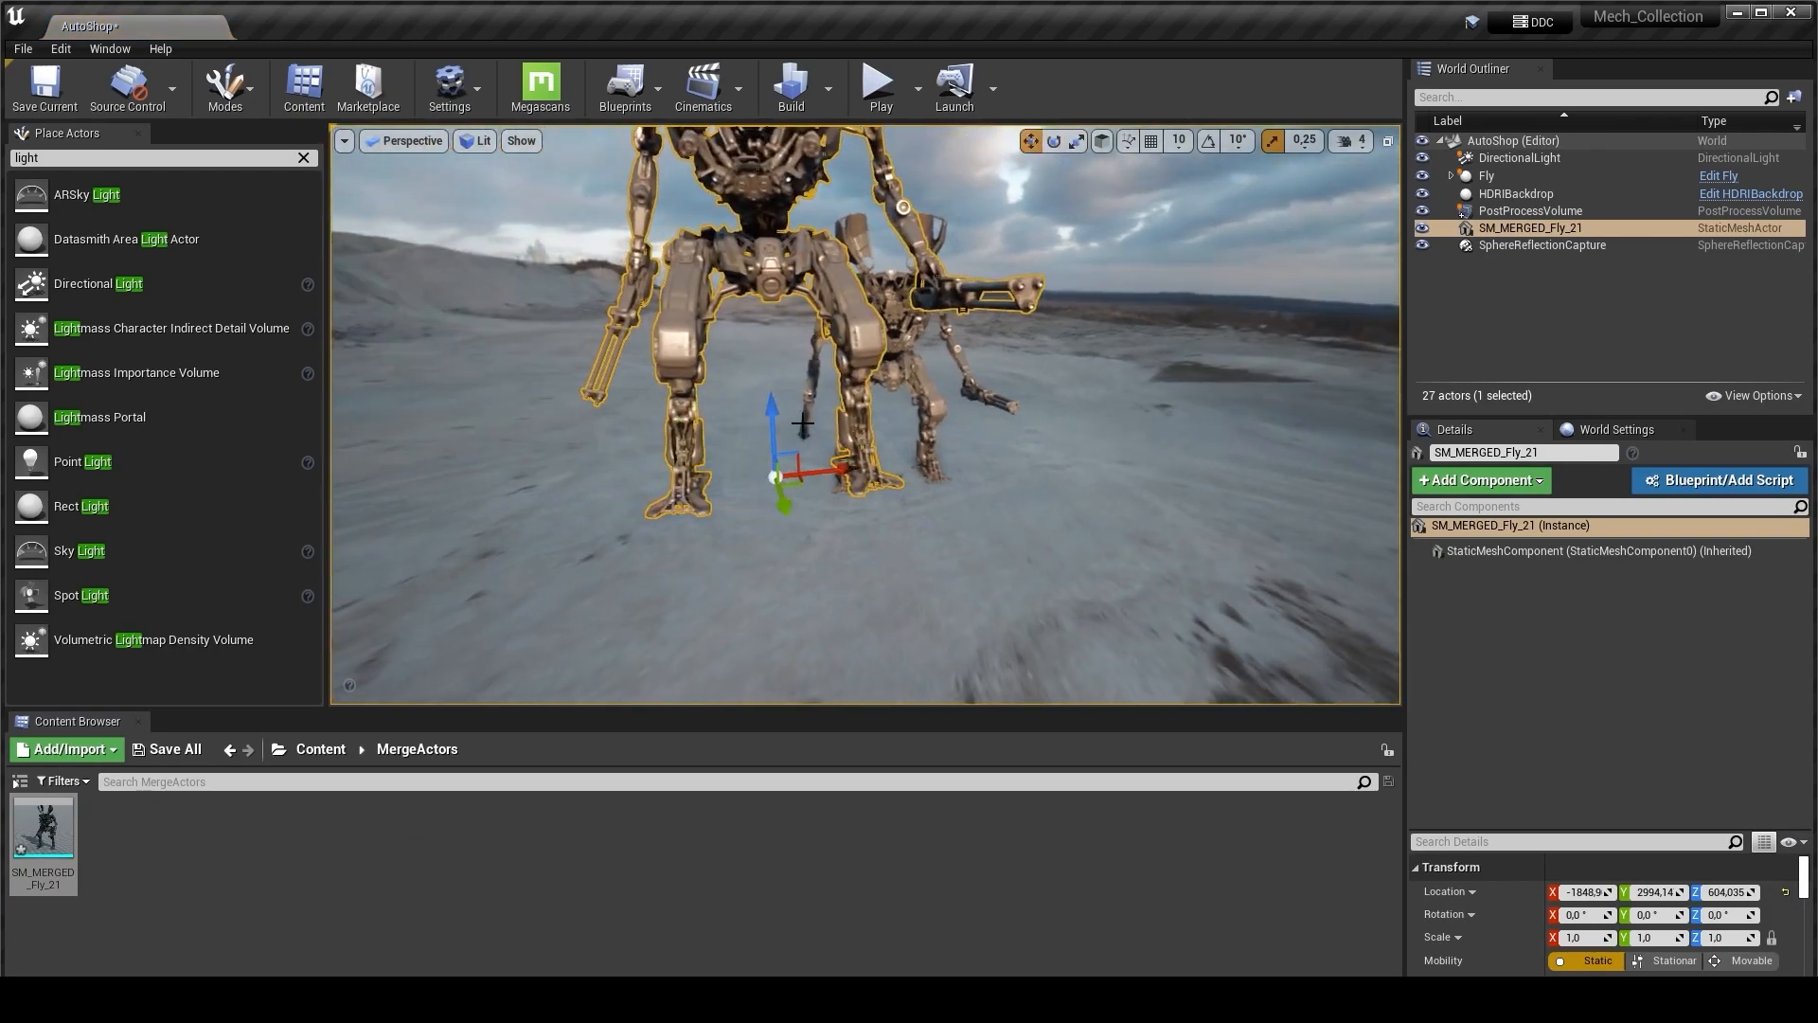
pyautogui.moveTo(766, 440); pyautogui.dragTo(779, 568)
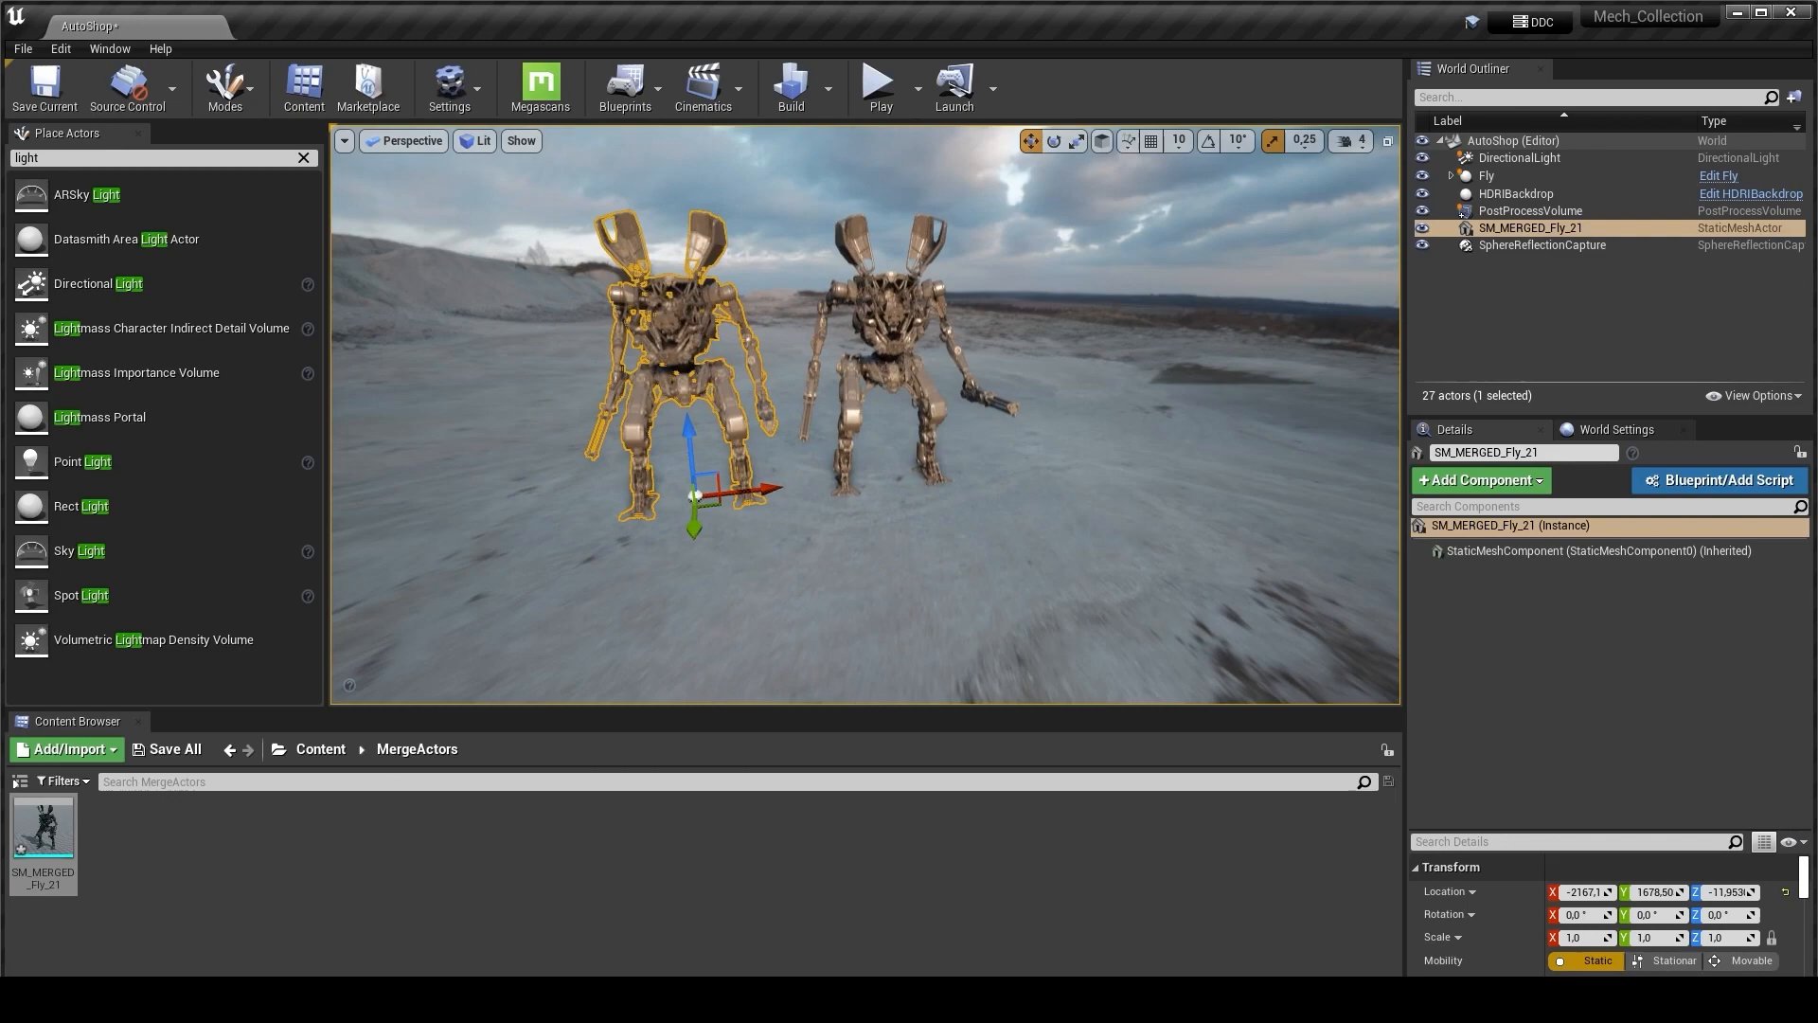
pyautogui.click(1487, 176)
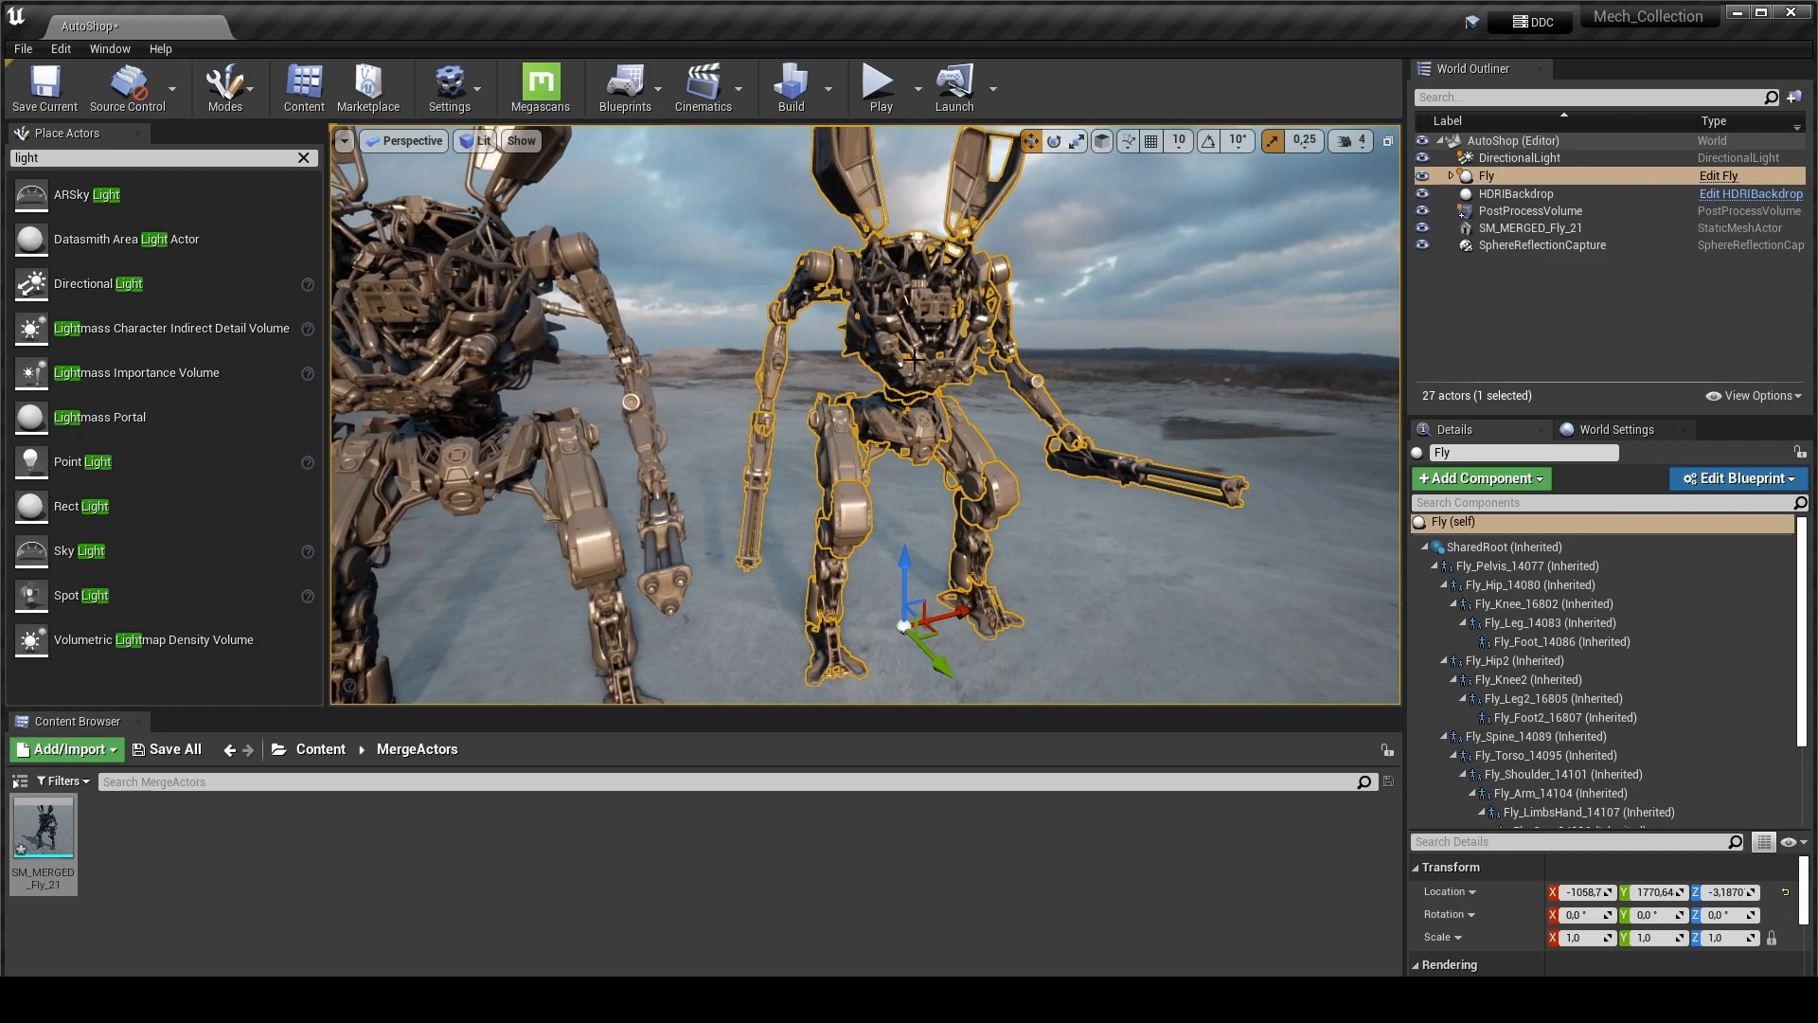
# - Inspect Fly's components and SM_MERGED_Fly_21's materials, then bring up Fly's actor actions
pyautogui.click(1563, 717)
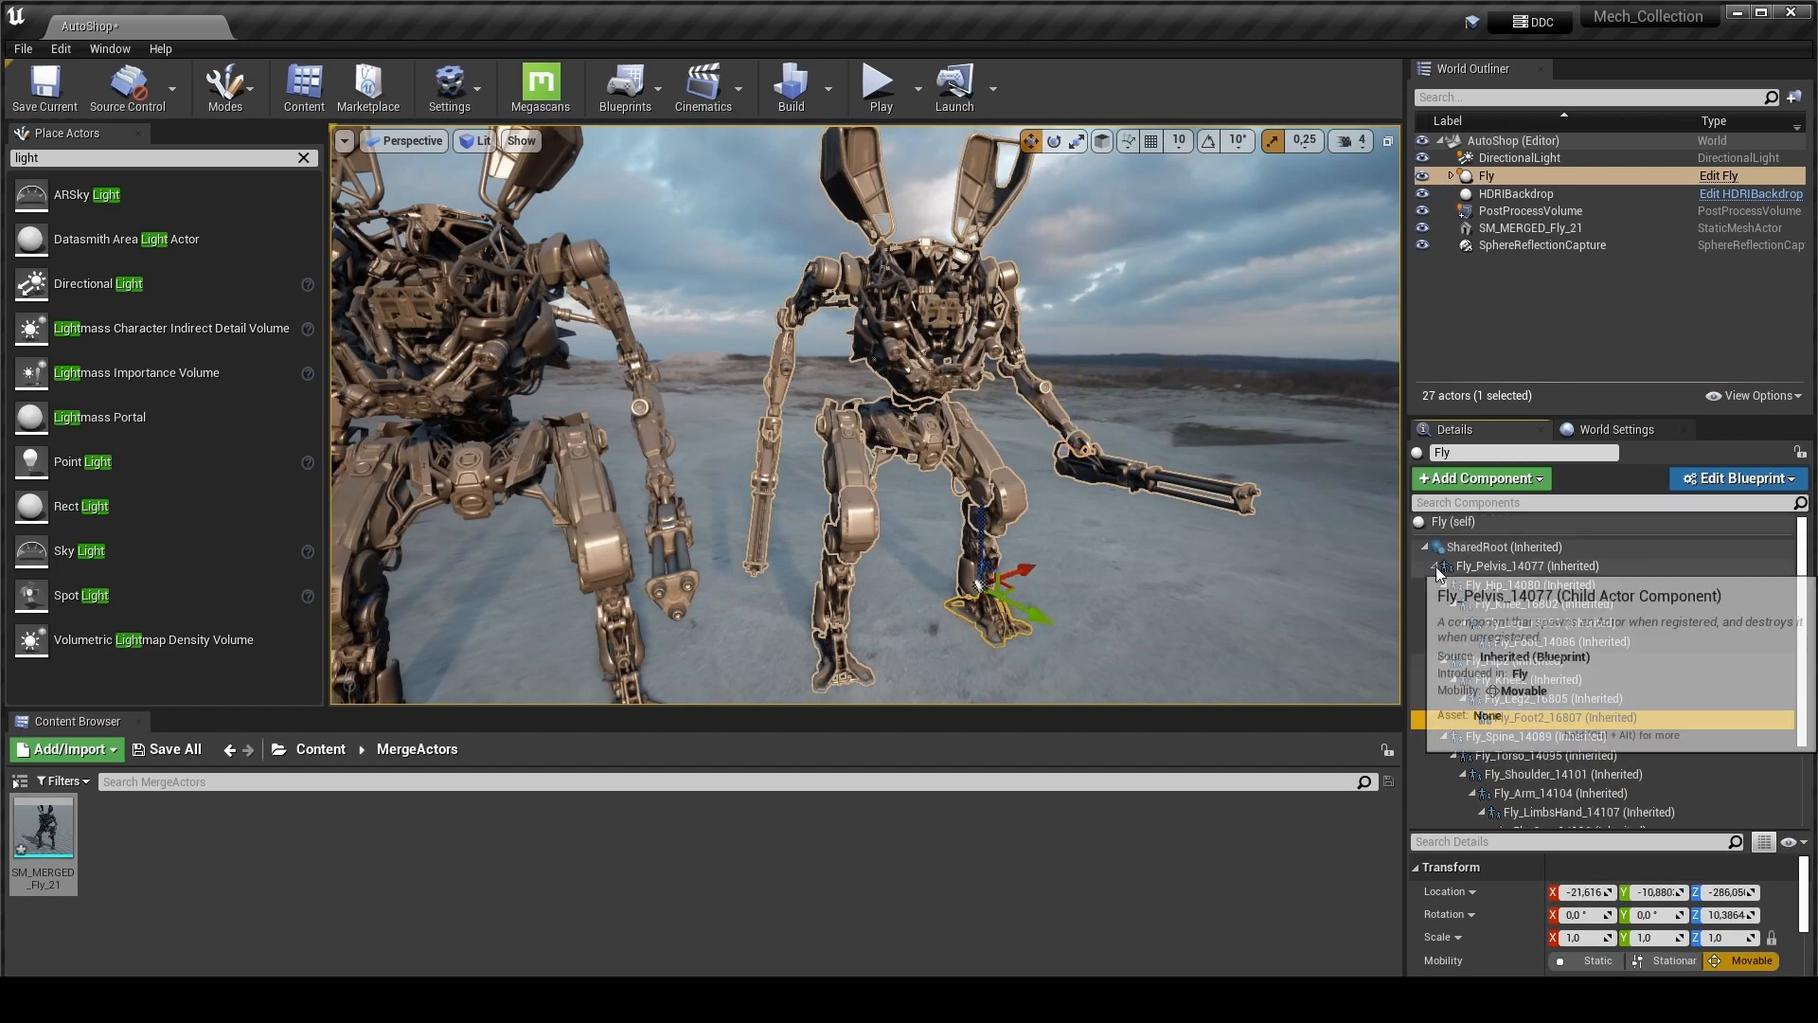
pyautogui.click(1531, 227)
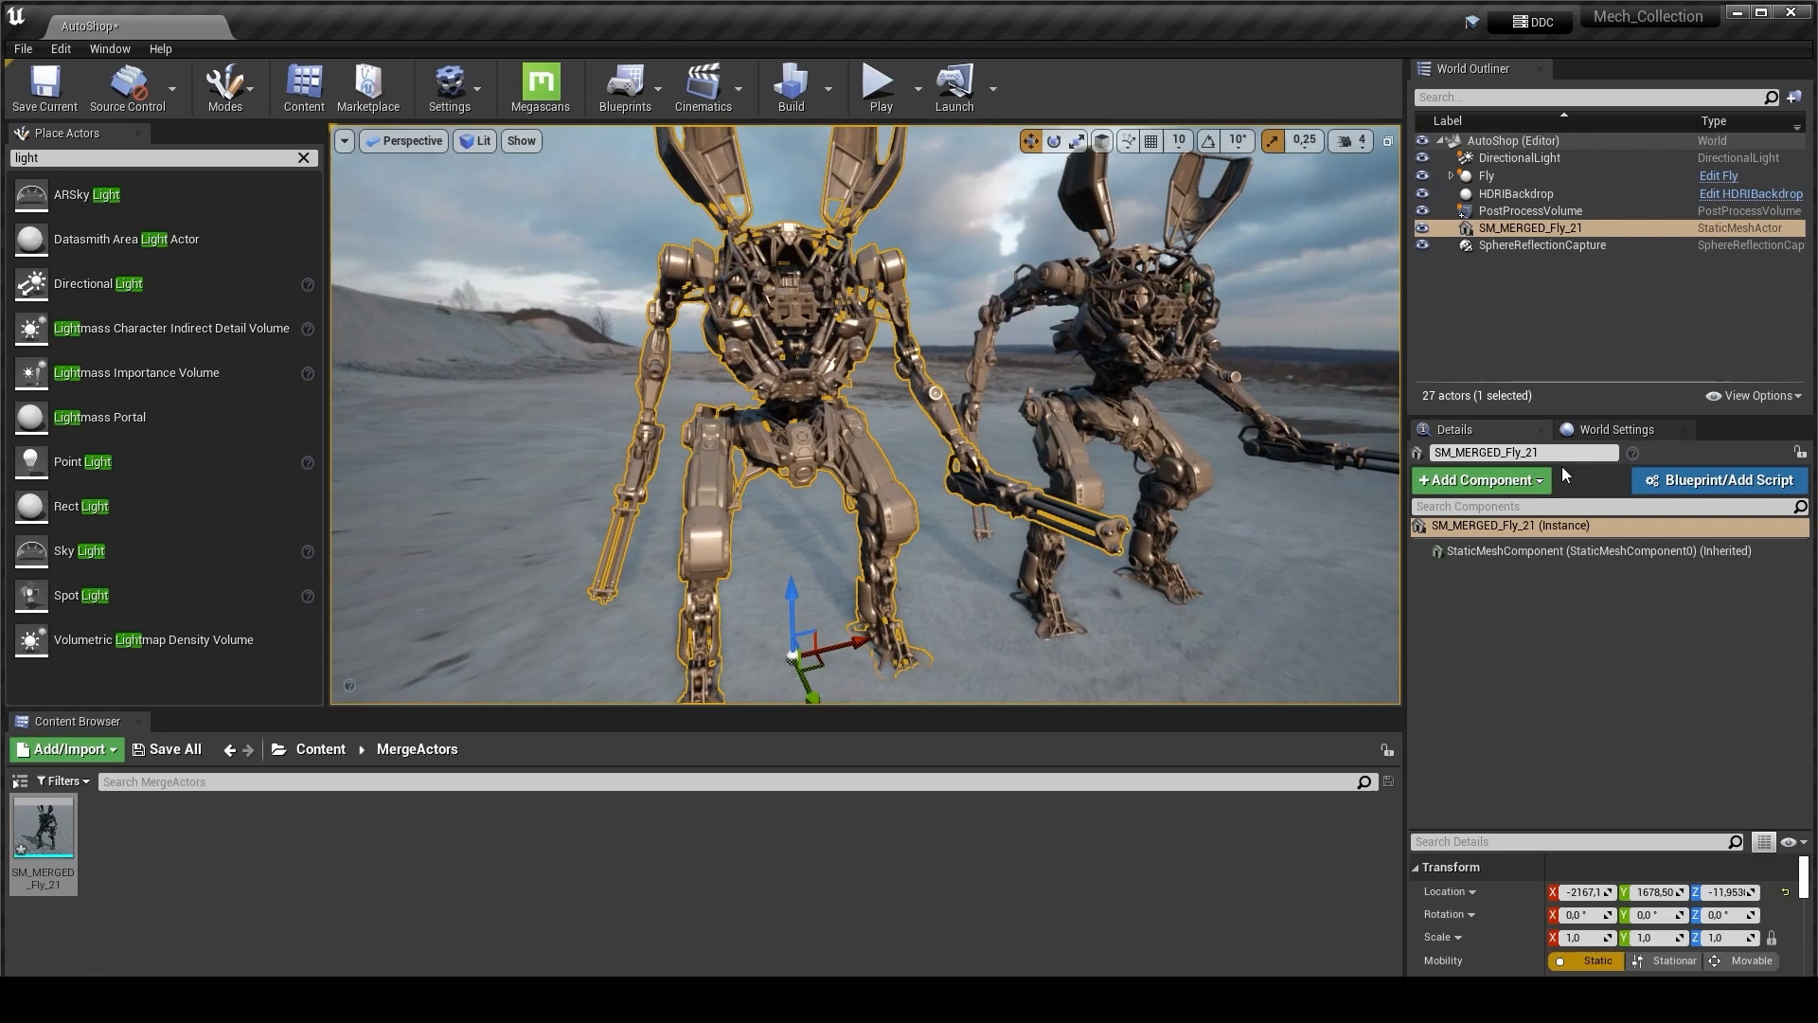
pyautogui.moveTo(1574, 858)
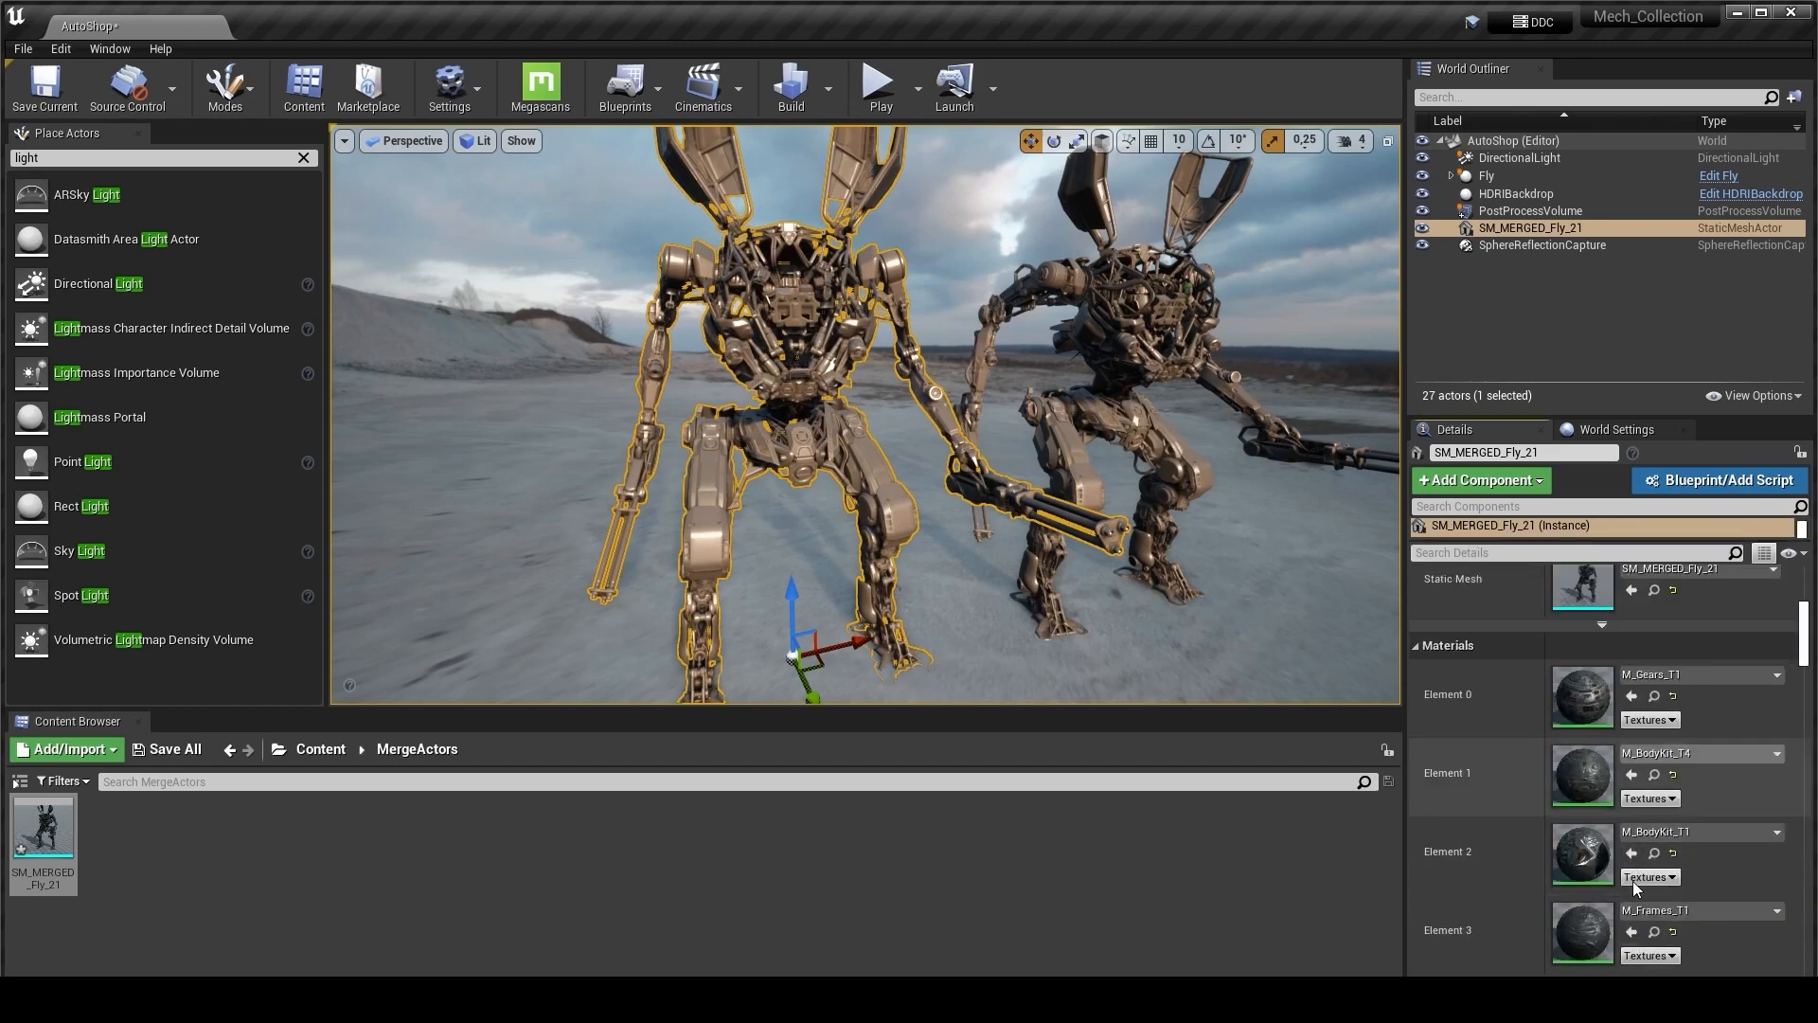
pyautogui.scroll(-3)
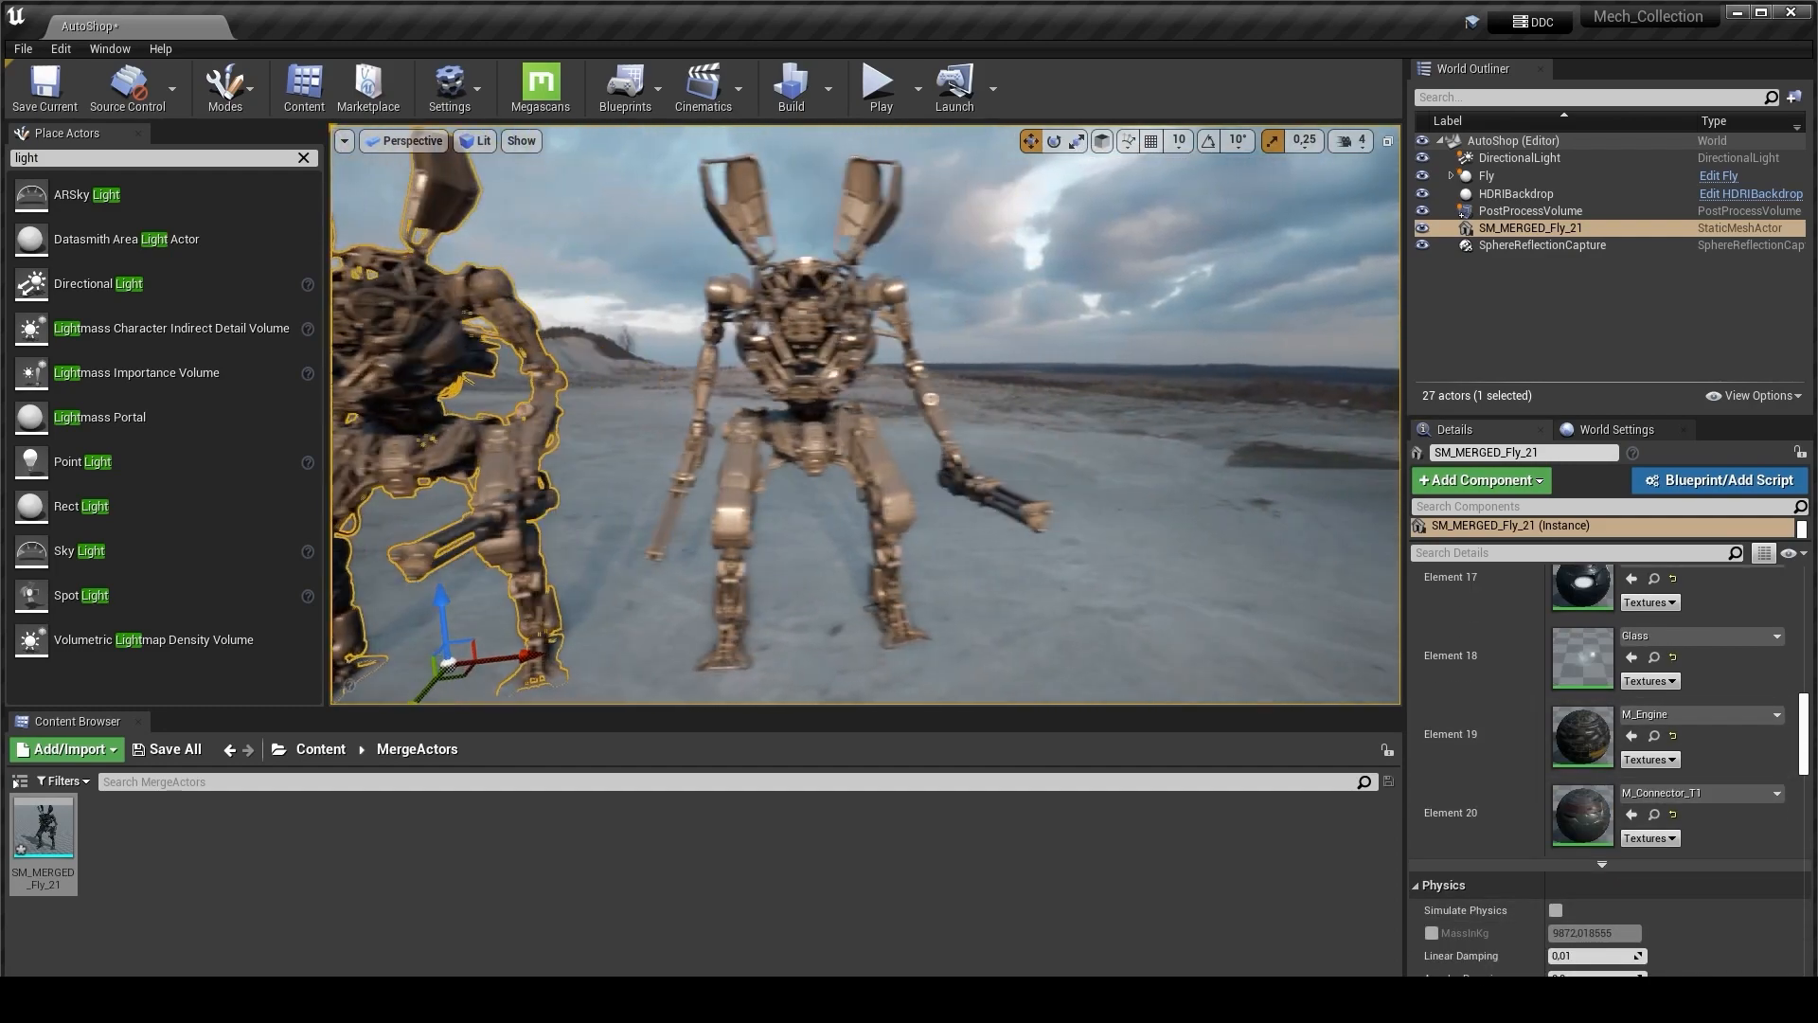
pyautogui.click(1488, 176)
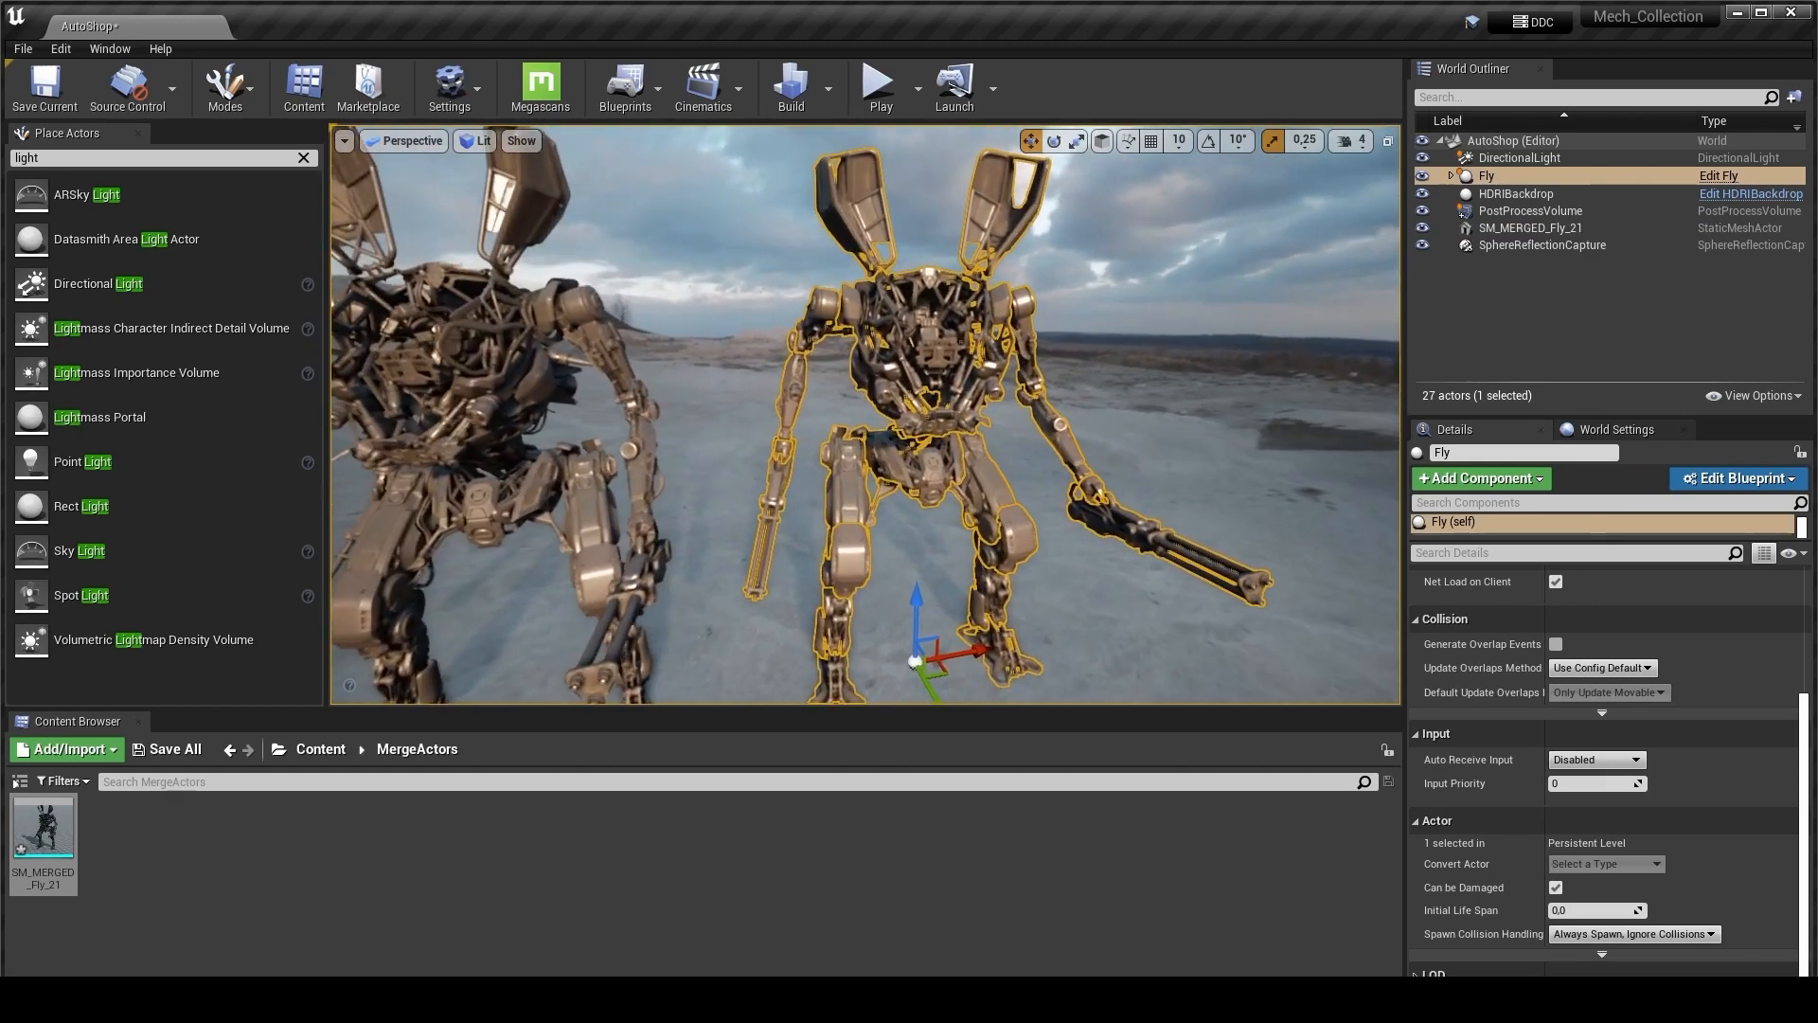
pyautogui.rightClick(915, 325)
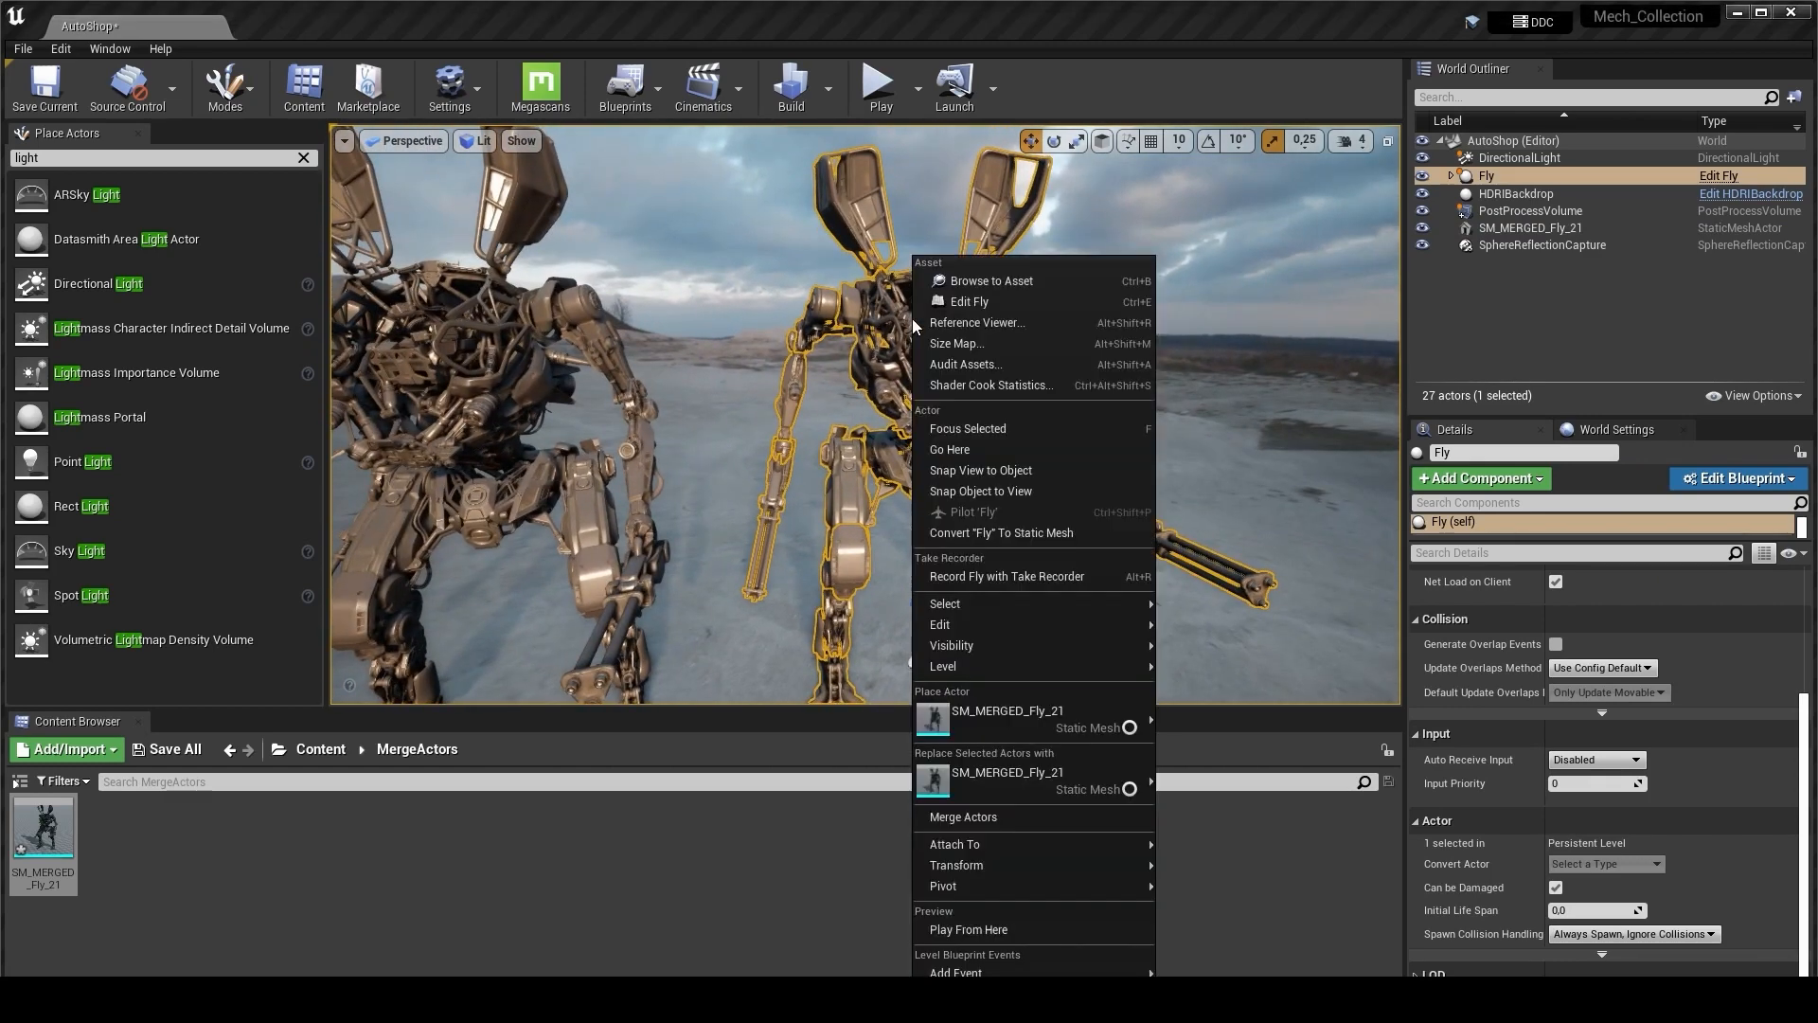
pyautogui.moveTo(990, 280)
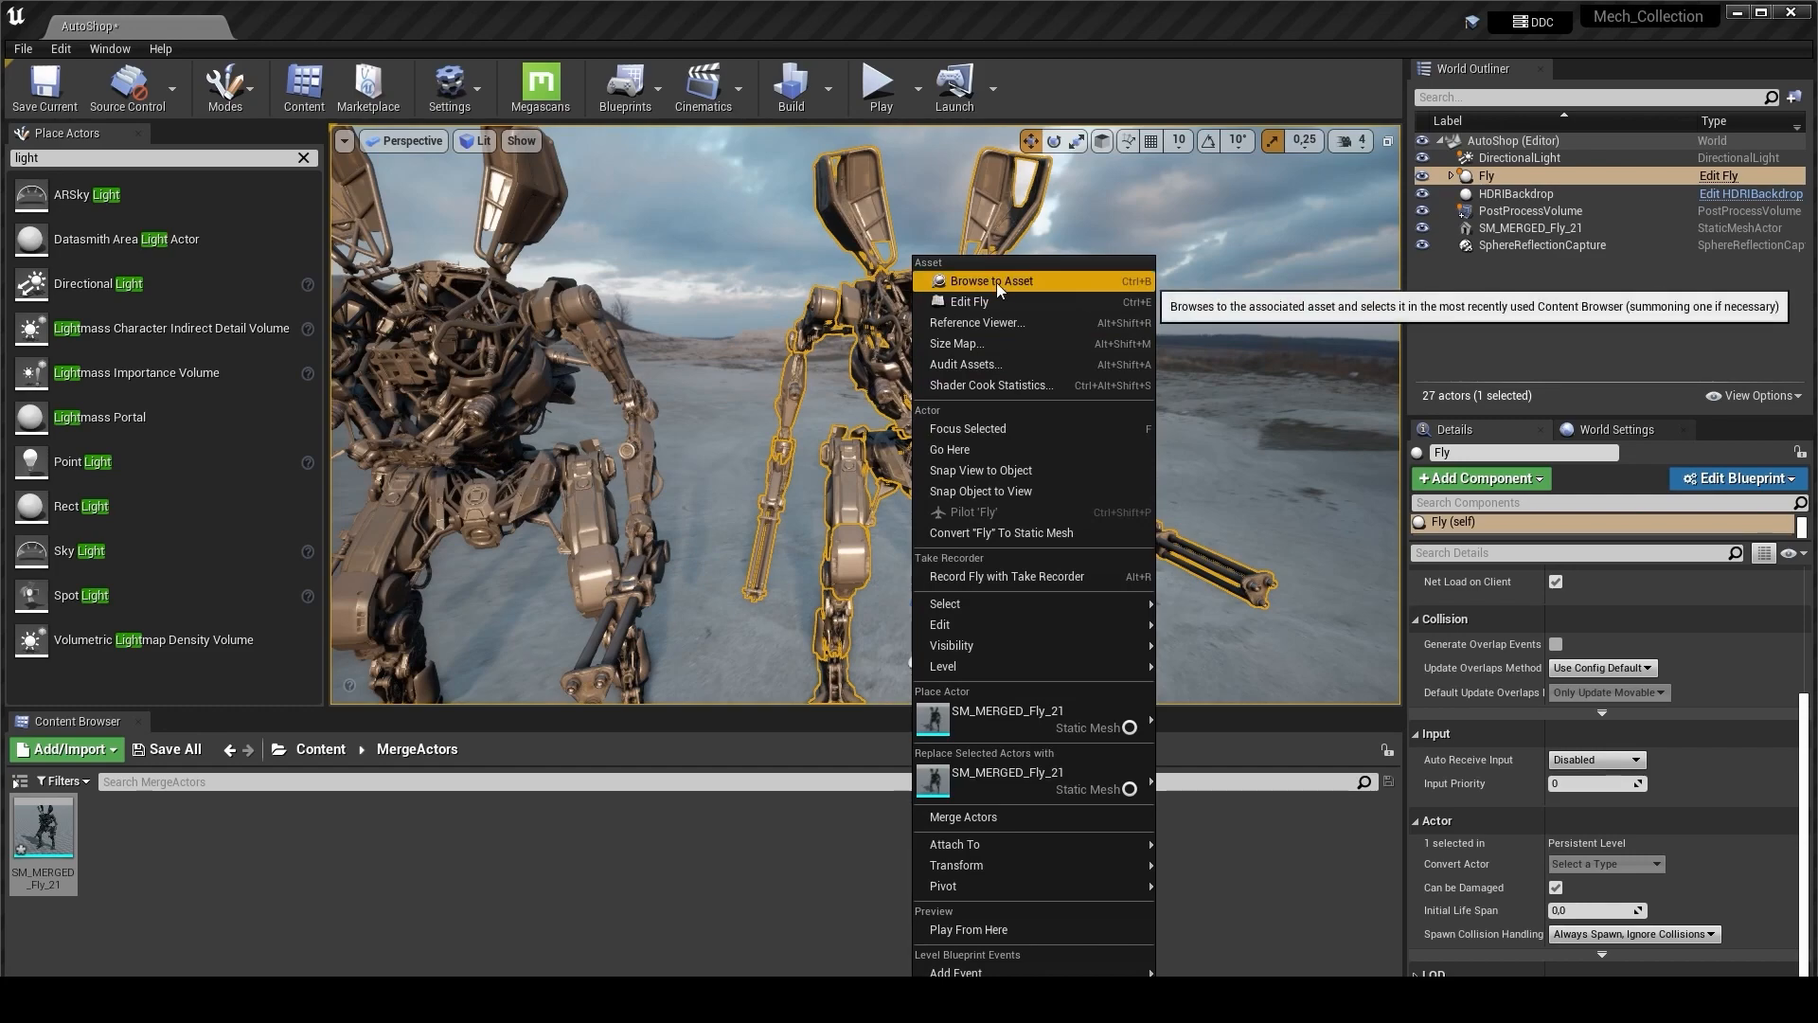
pyautogui.click(976, 321)
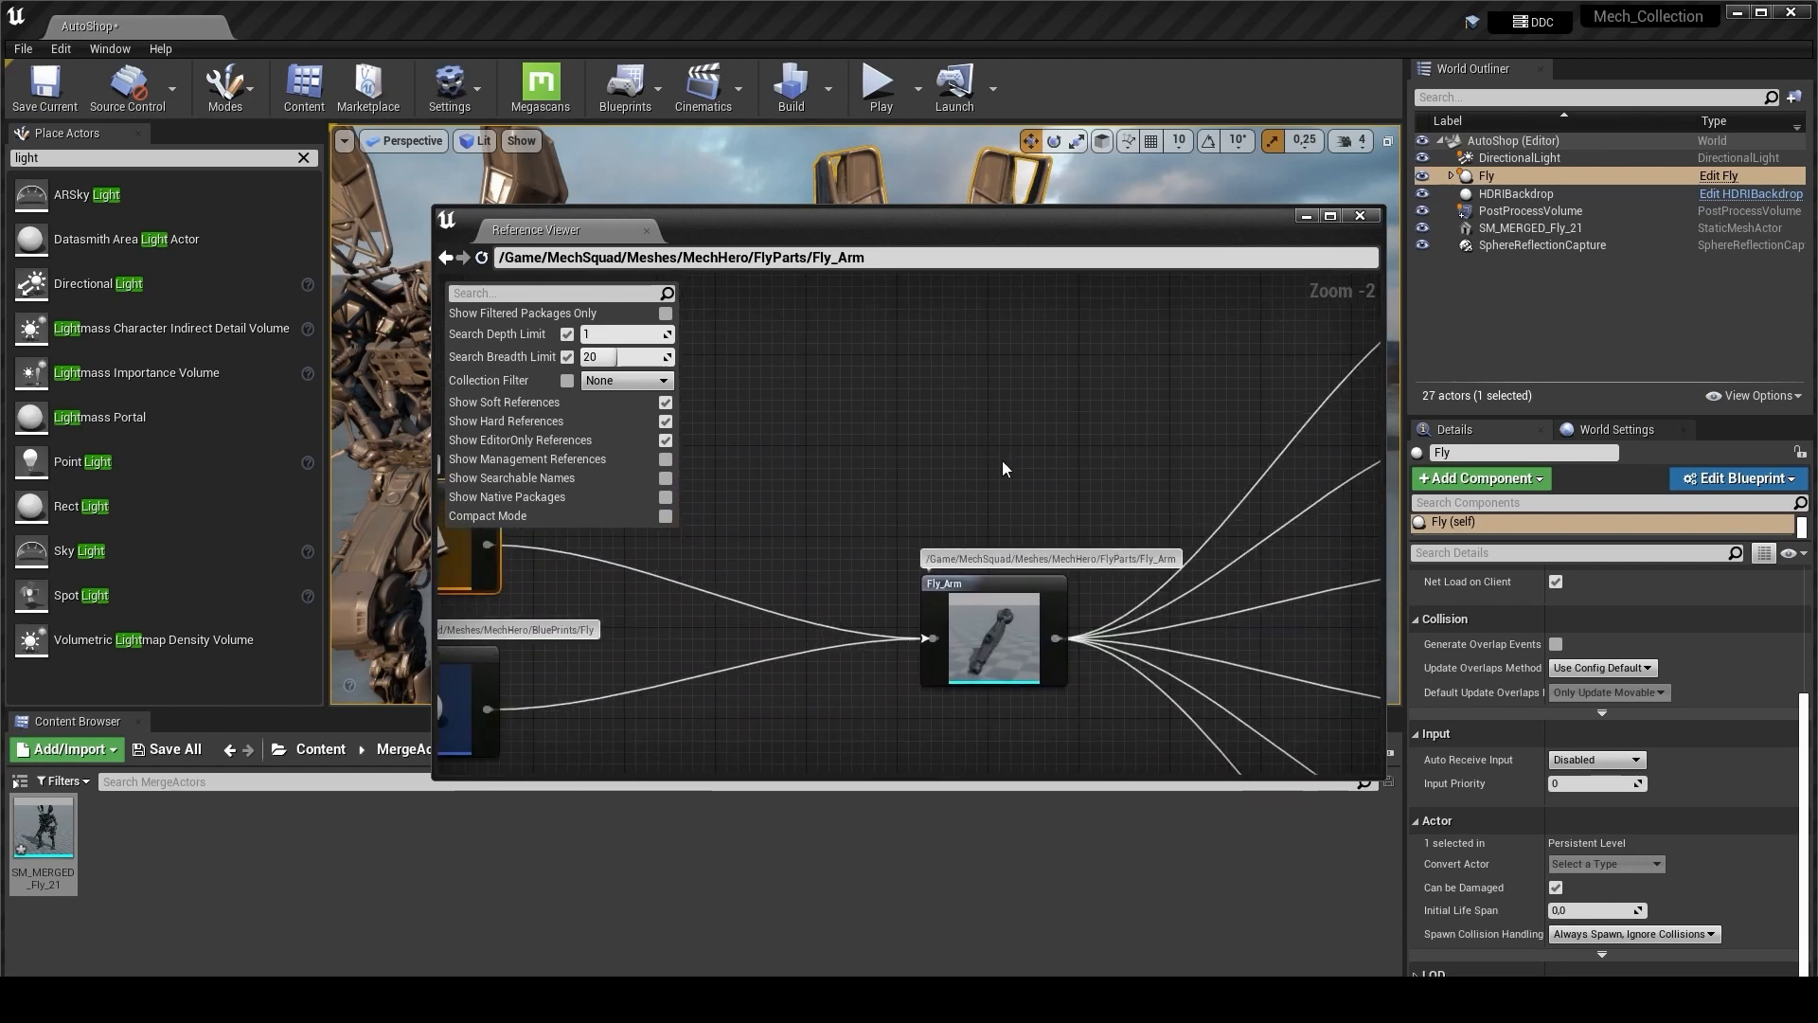
pyautogui.scroll(-3)
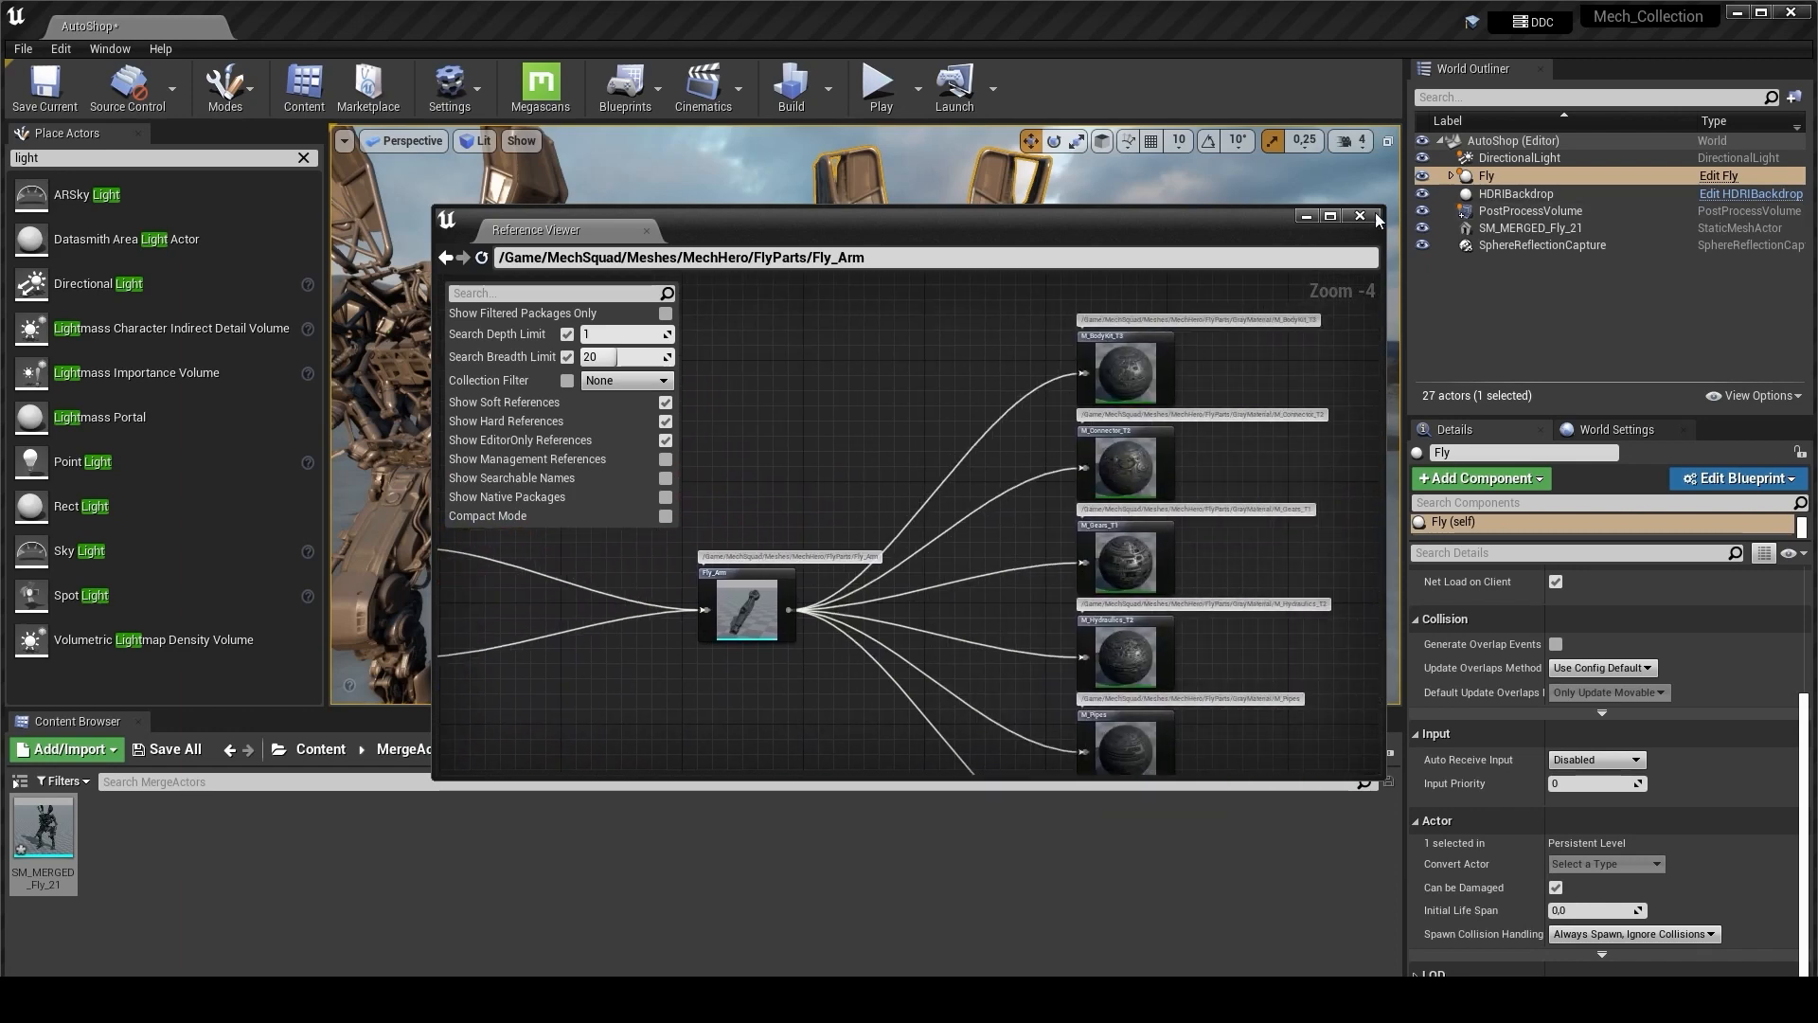
pyautogui.click(1359, 216)
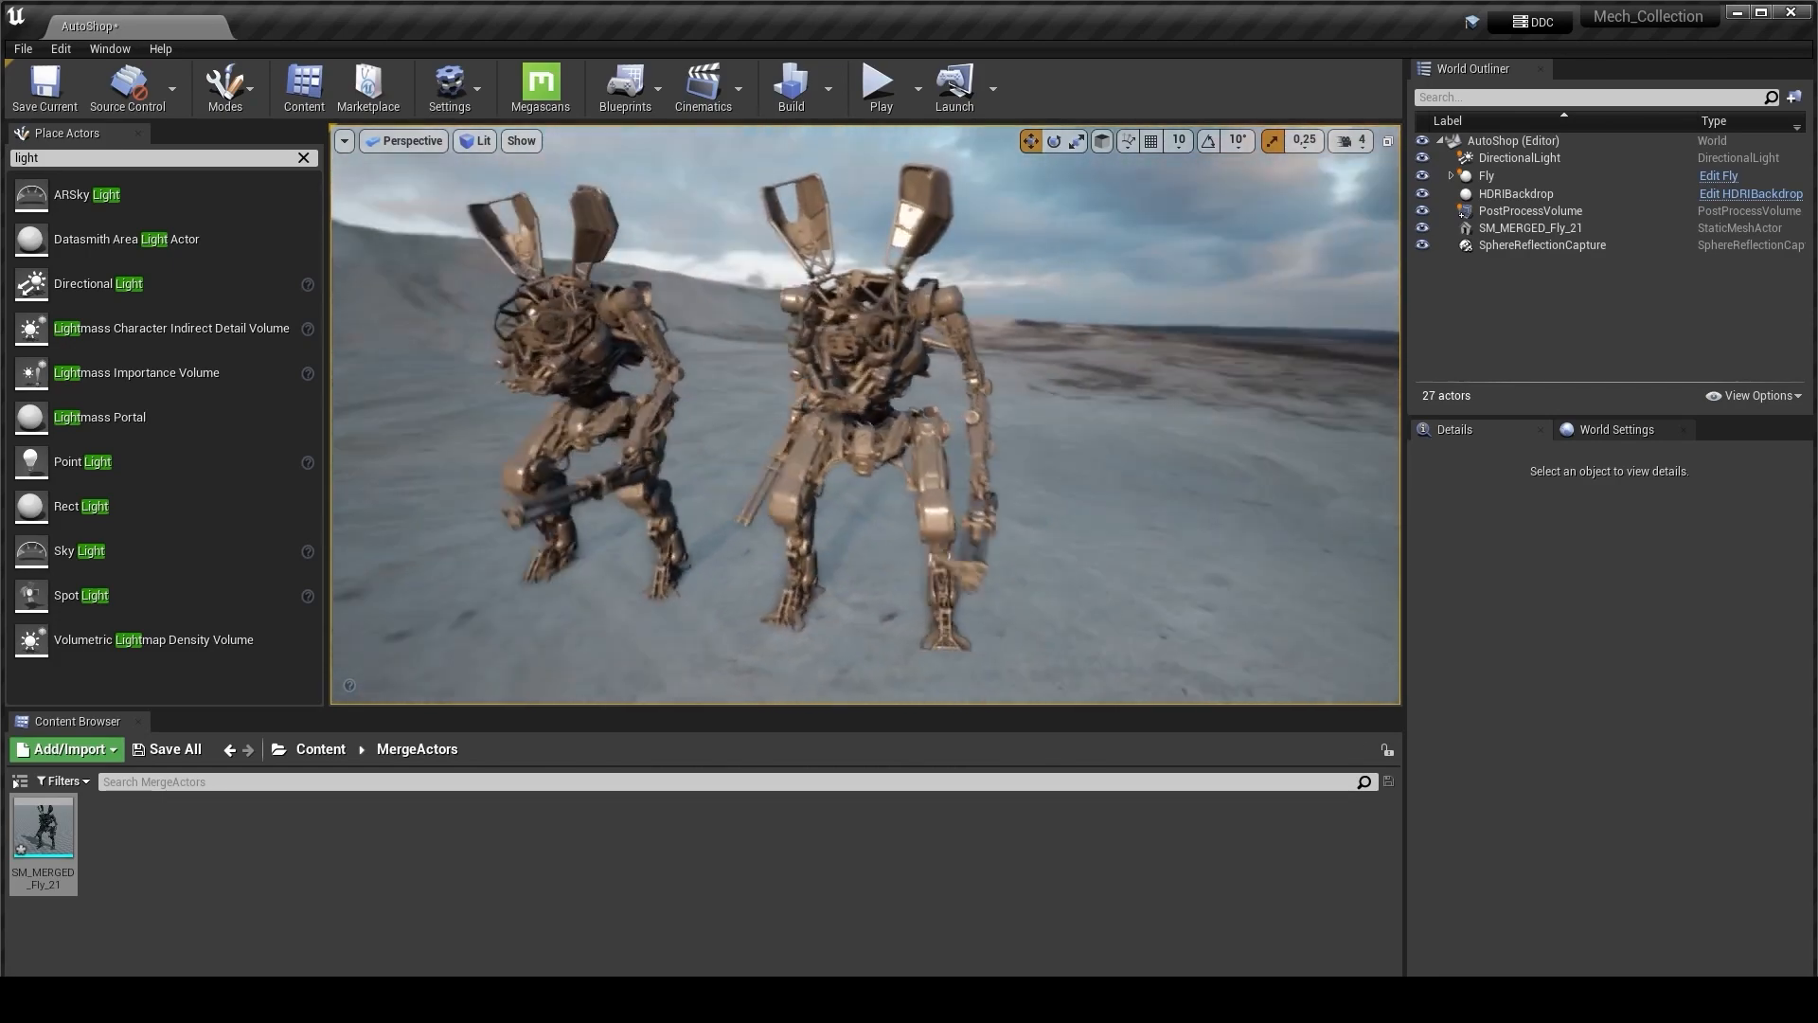
# - Clear the Fly selection and browse to the MechSquad folder under Content
pyautogui.click(1485, 175)
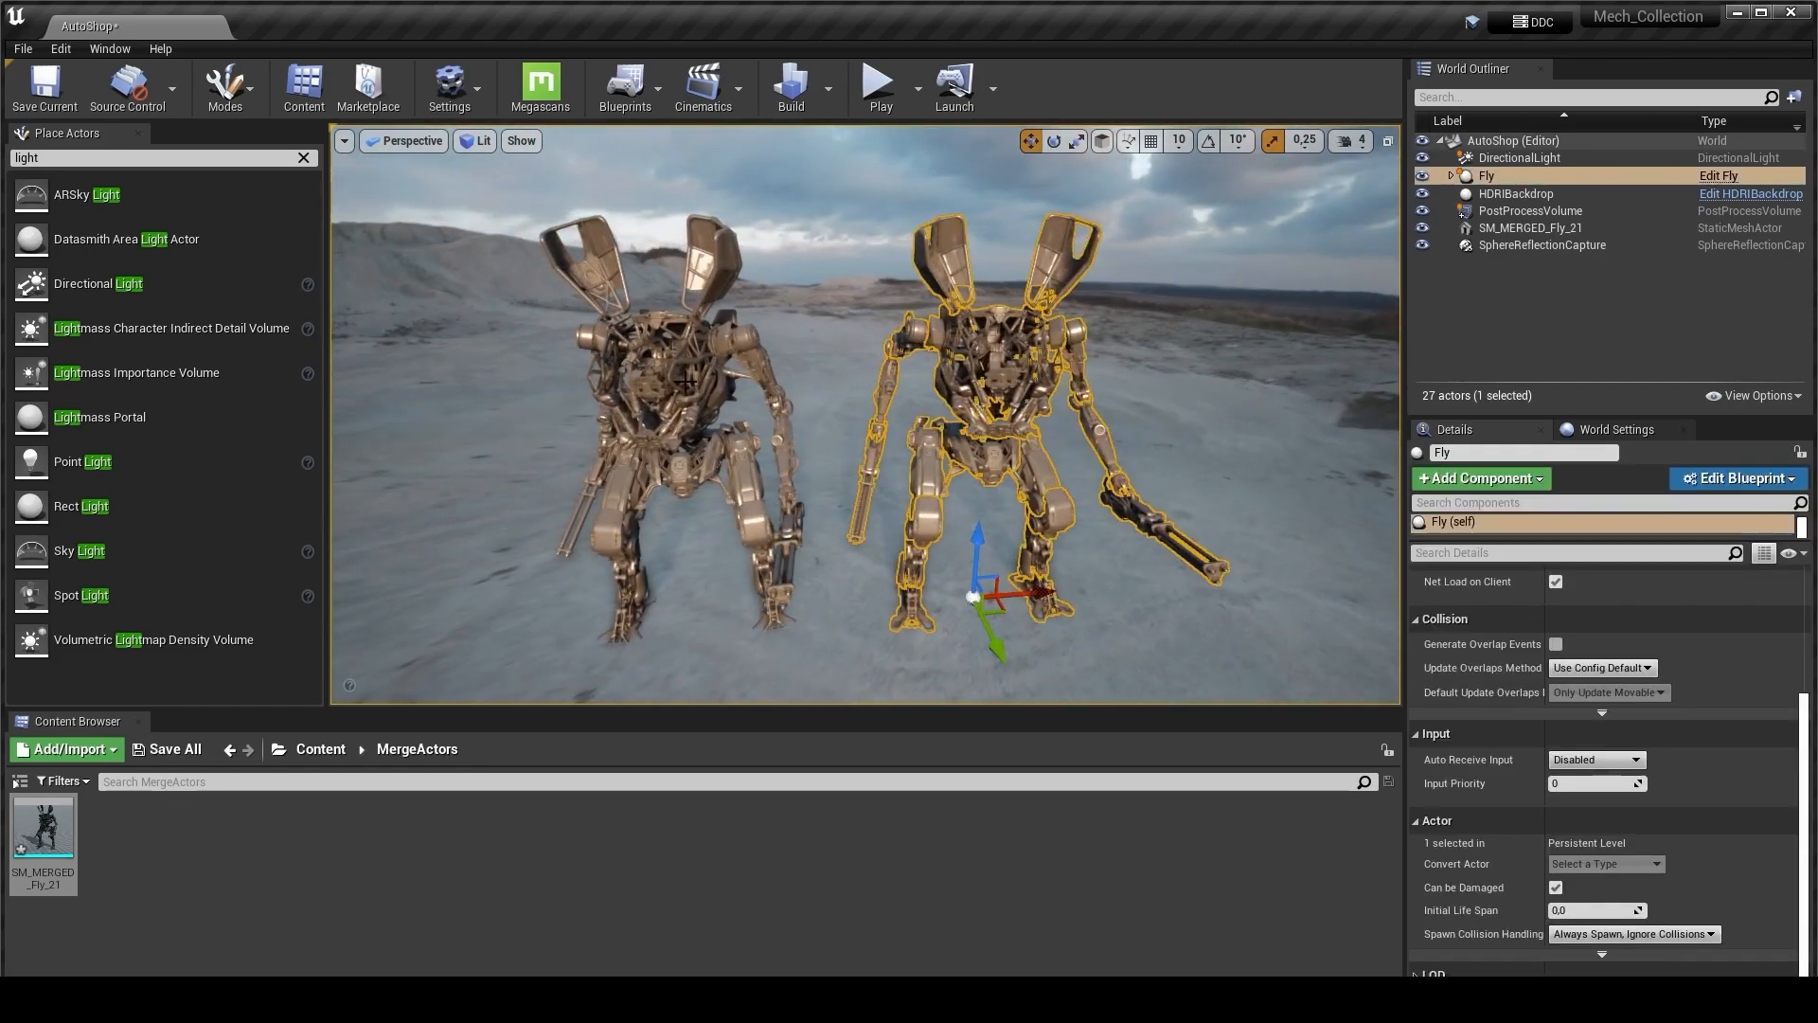
pyautogui.click(1533, 228)
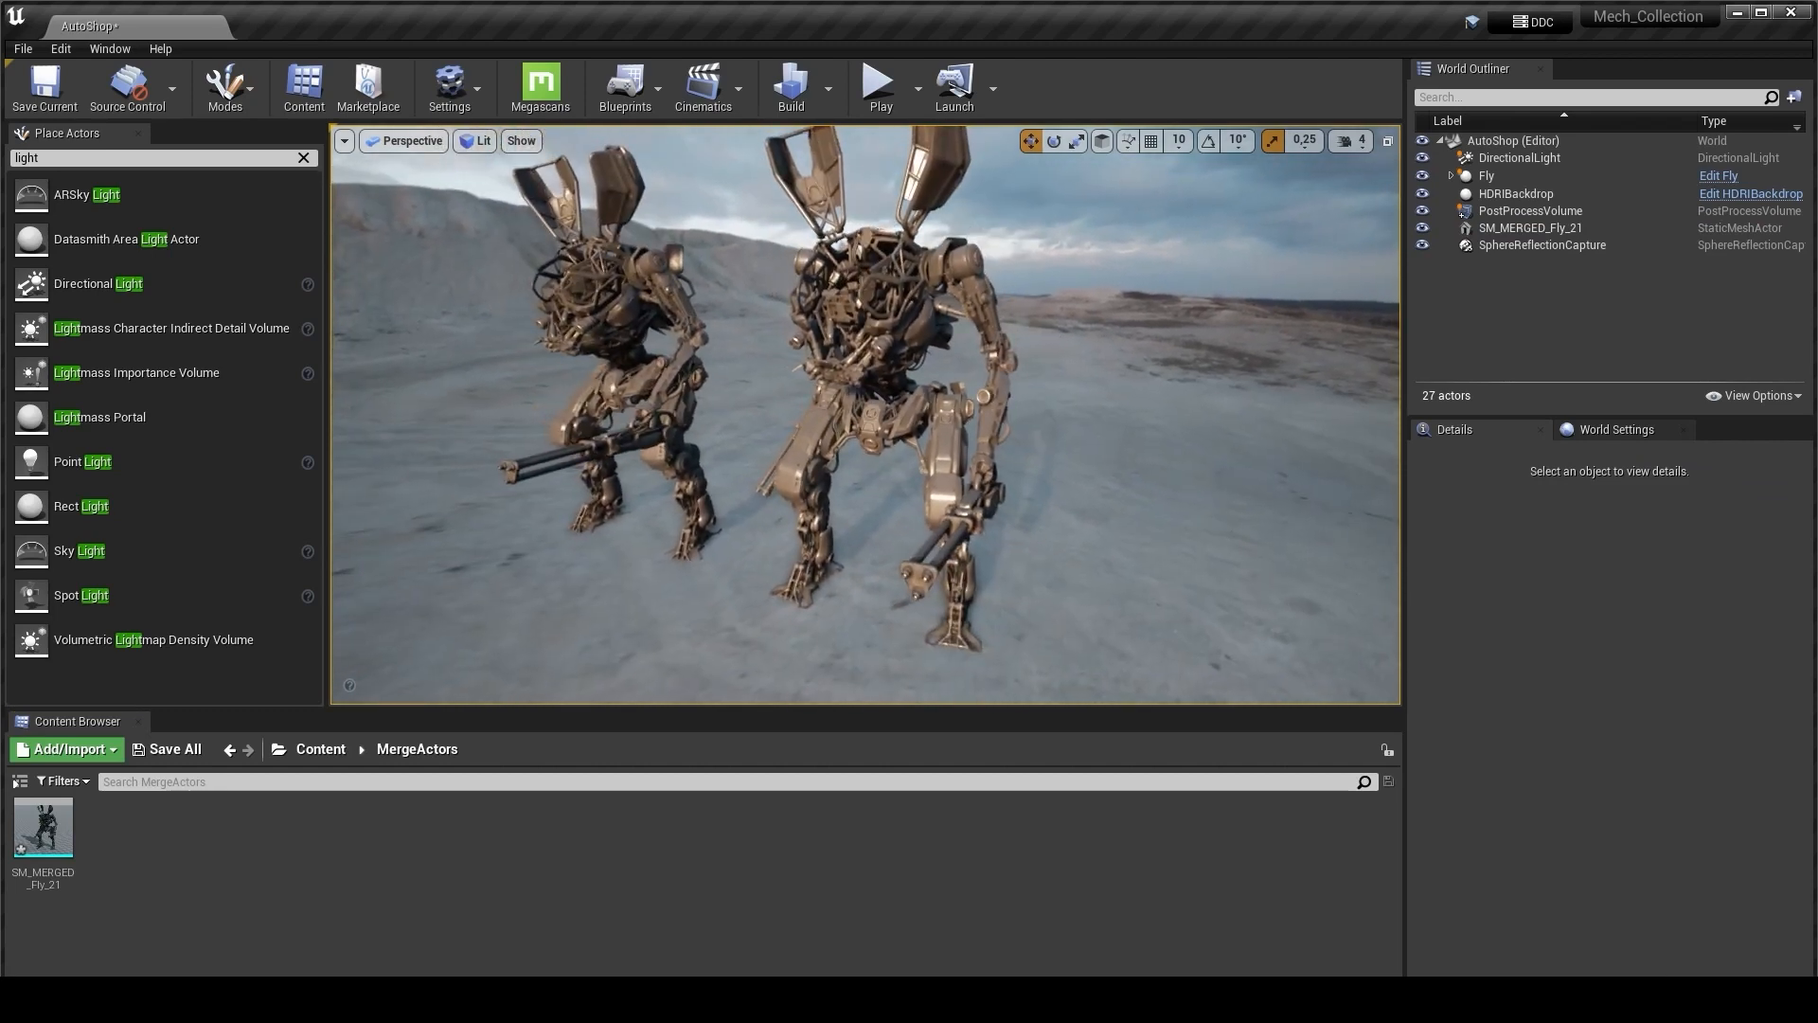
pyautogui.click(321, 748)
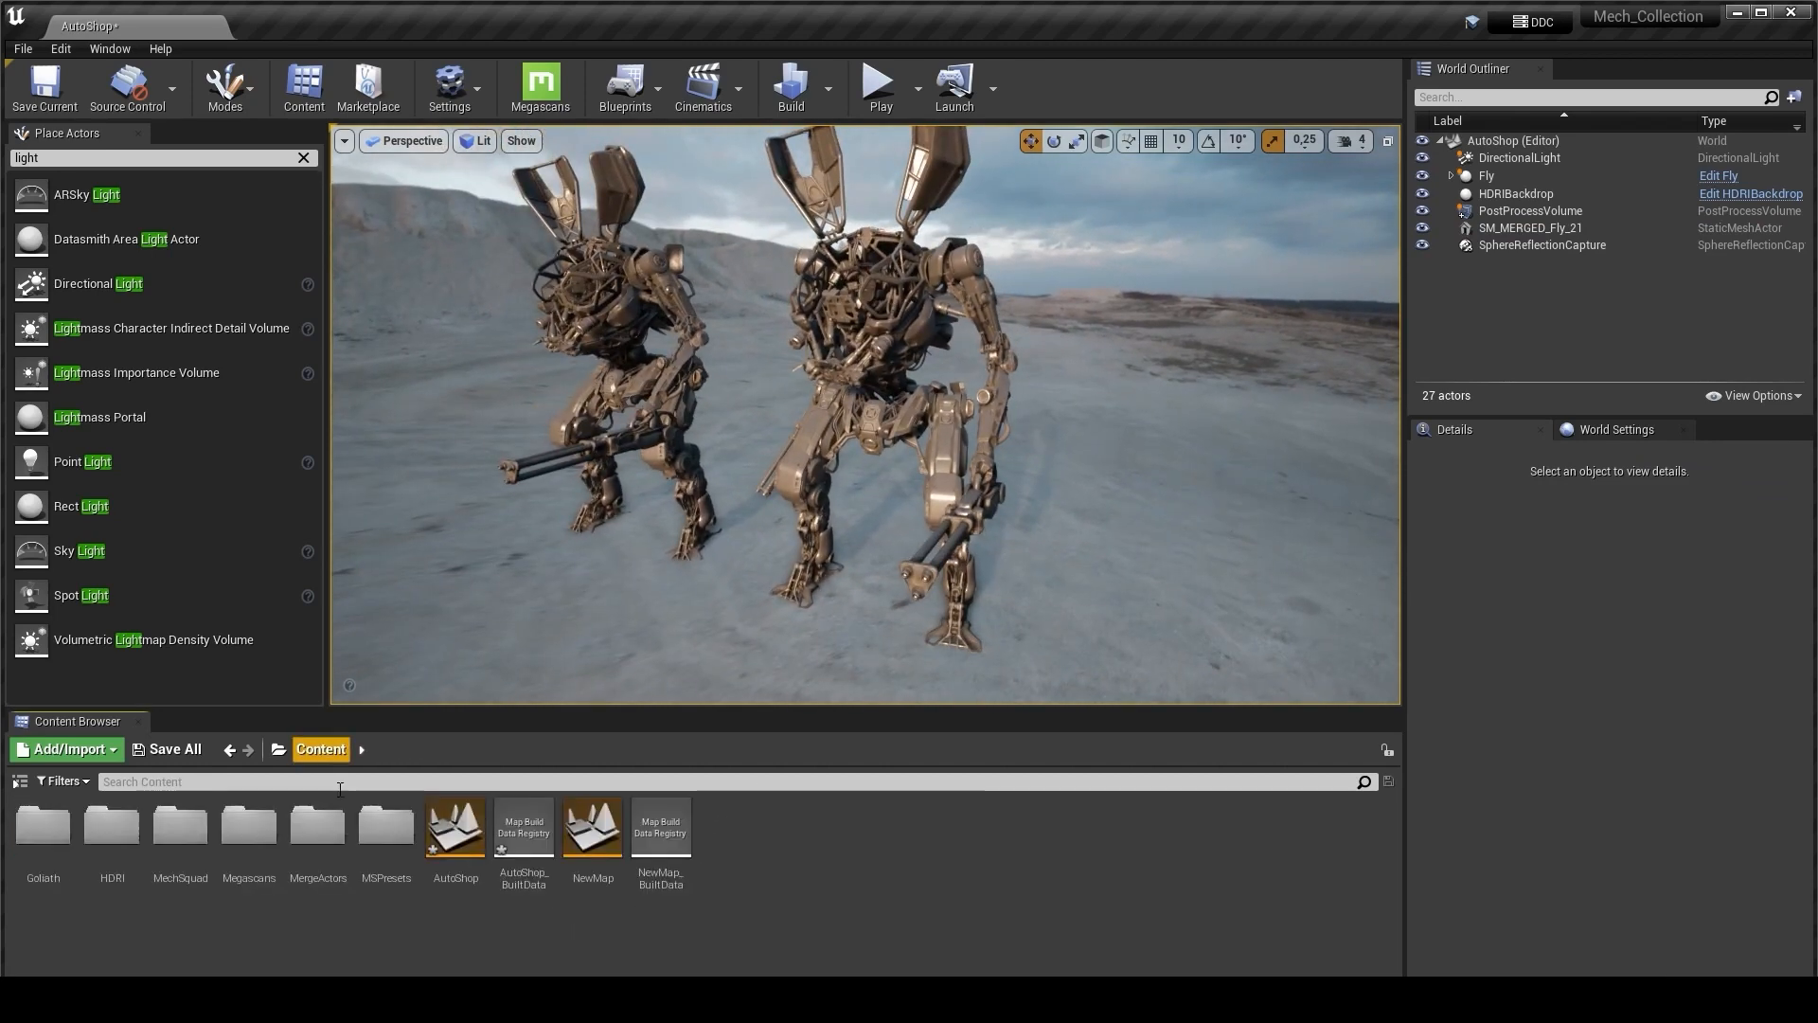
pyautogui.doubleClick(180, 827)
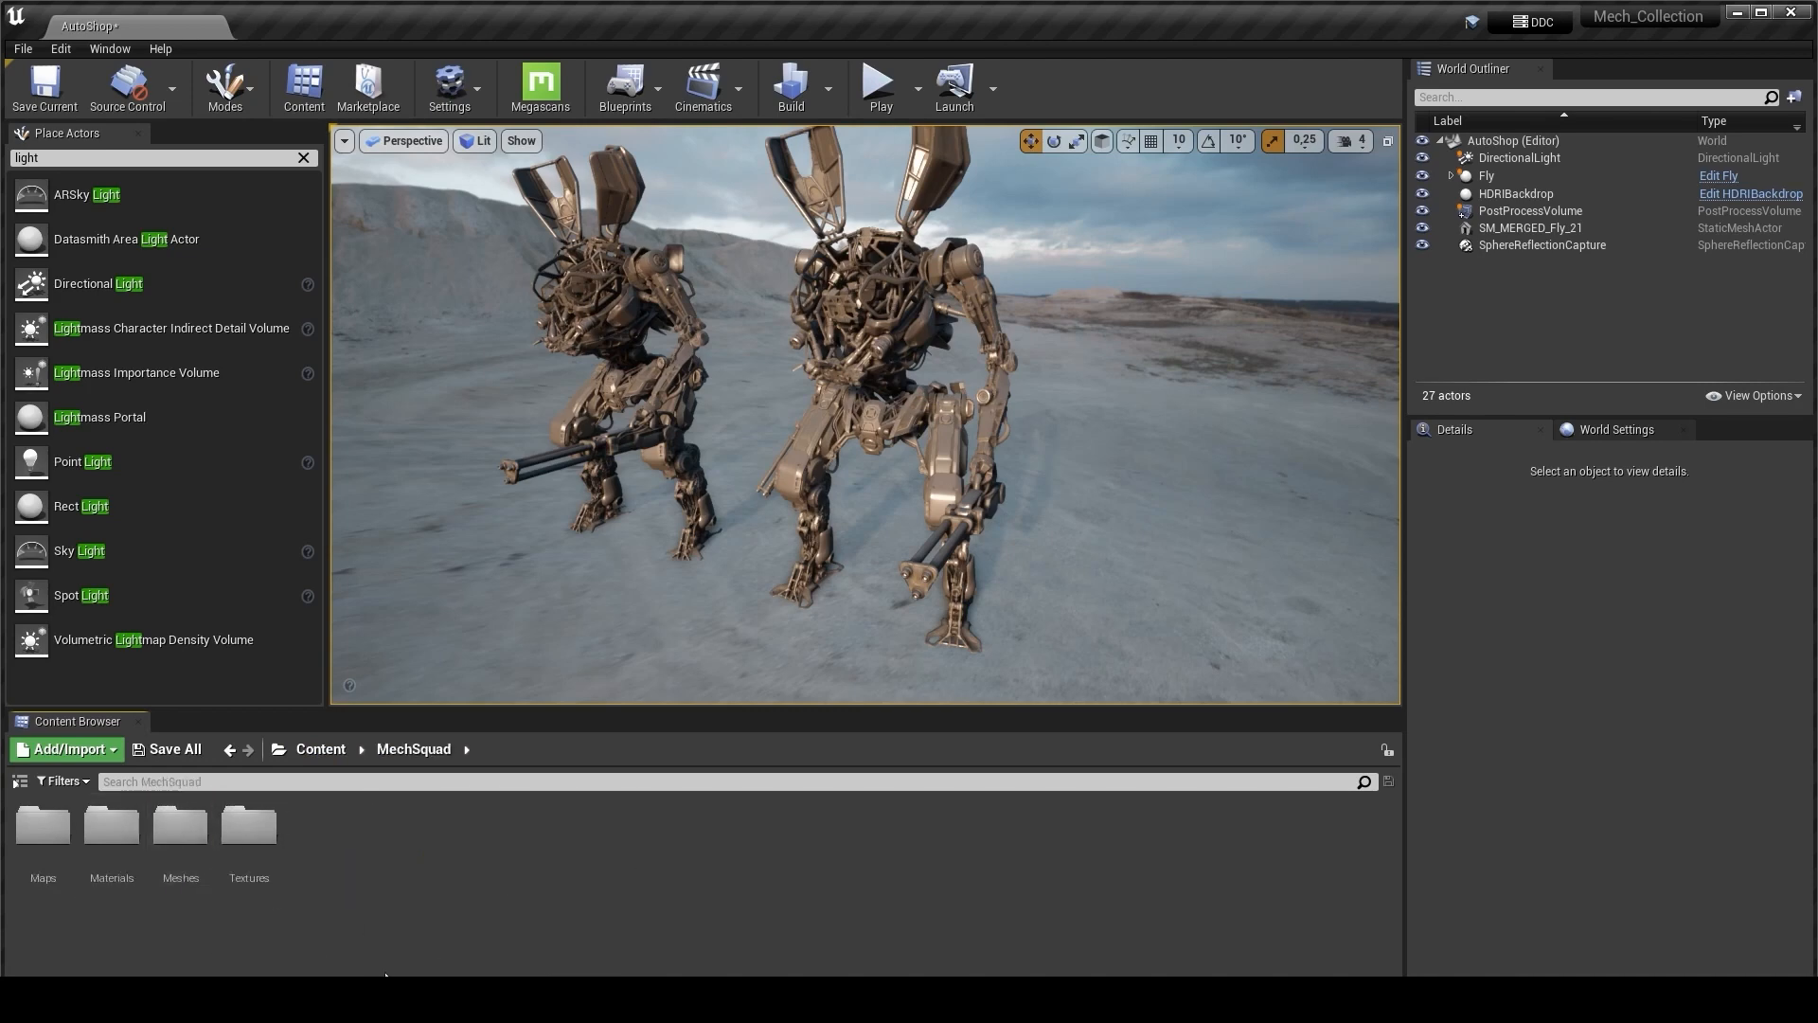